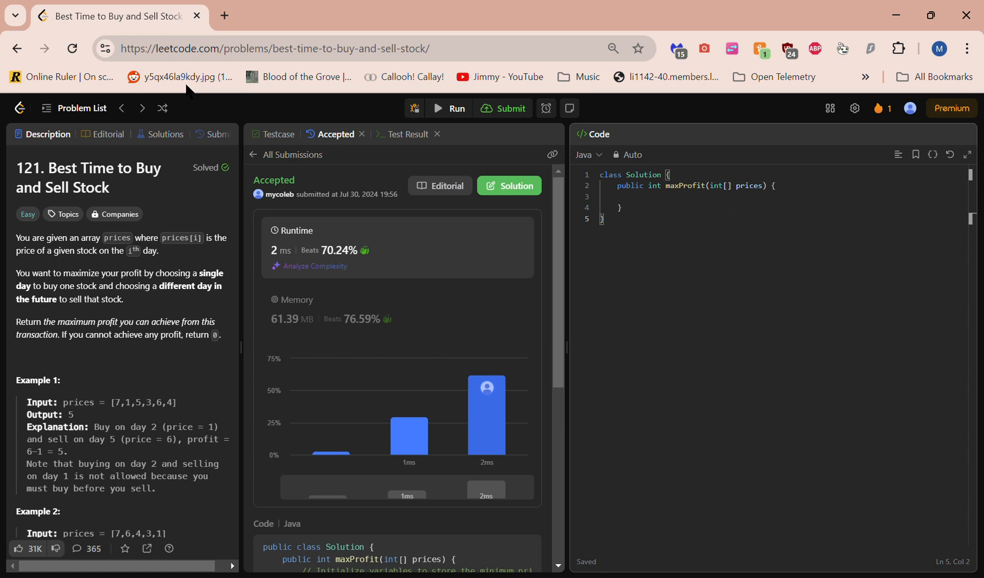
mouse_move(325, 7)
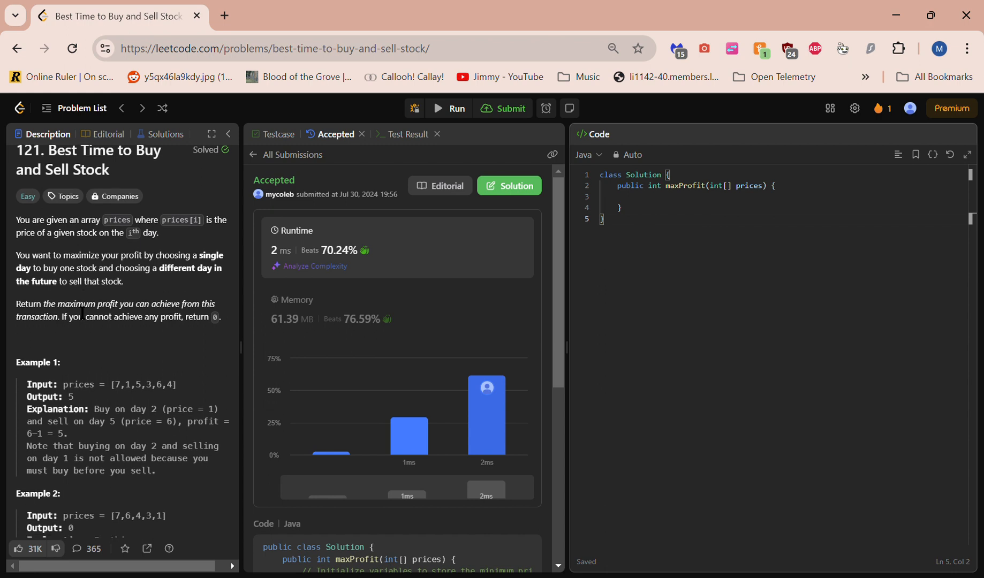
Step: Begin the first line of the maxProfit method with 'int minPrice='
scroll("up", 3)
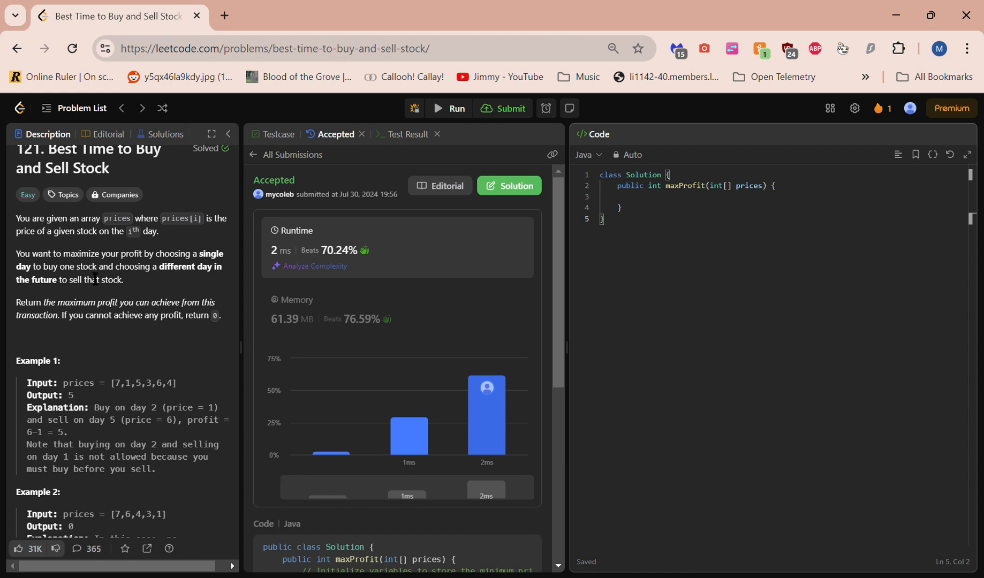
scroll("down", 3)
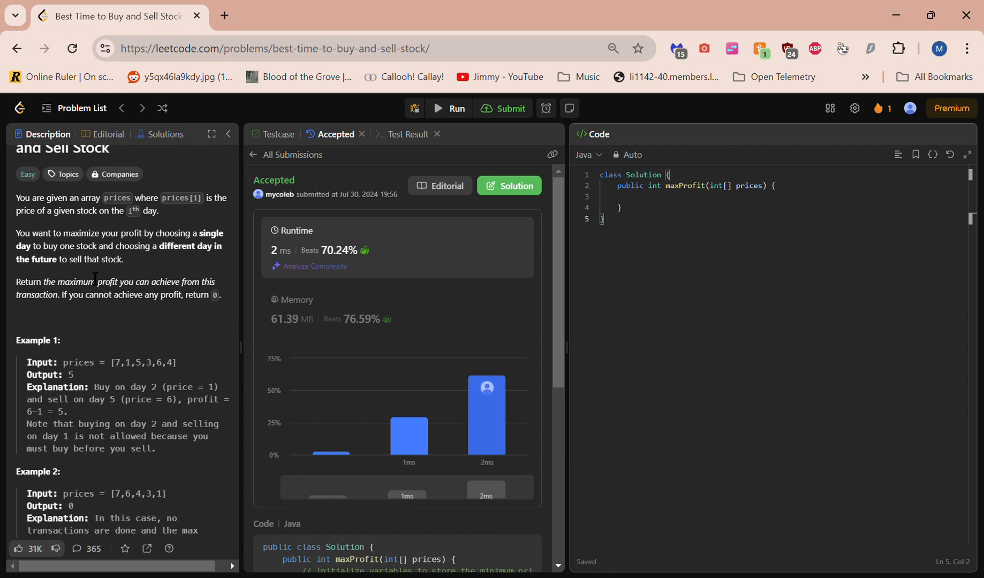
scroll("up", 3)
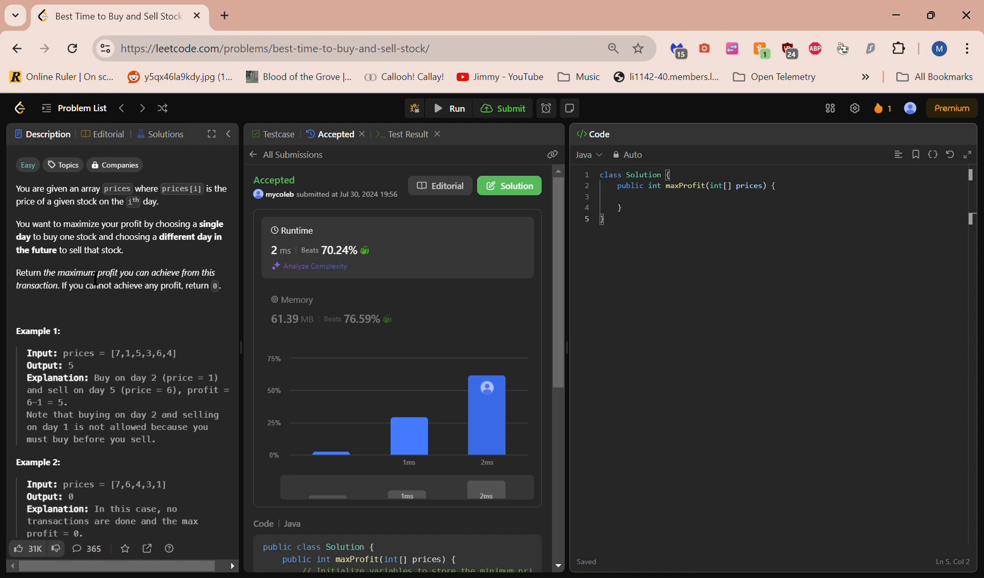
scroll("down", 3)
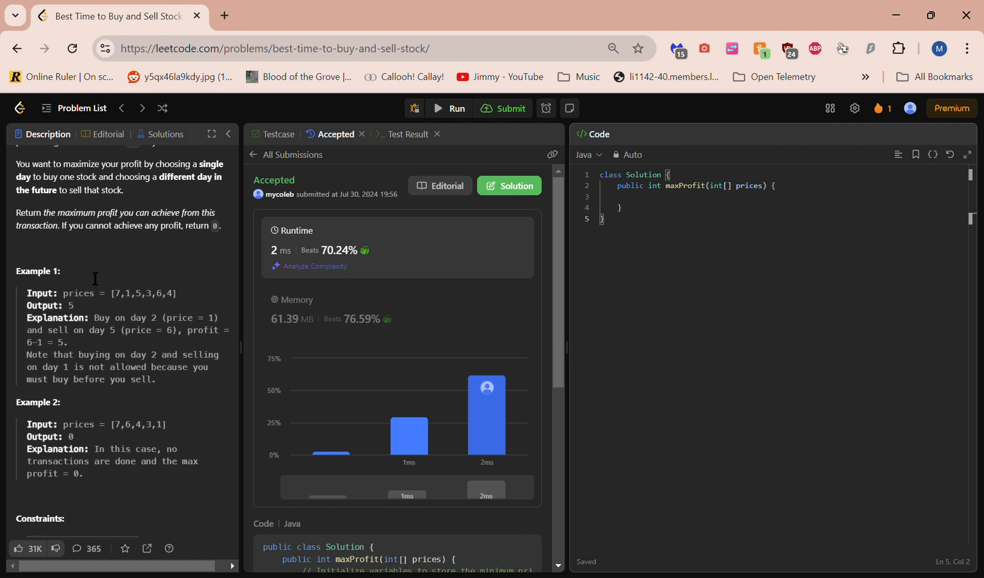
scroll("down", 3)
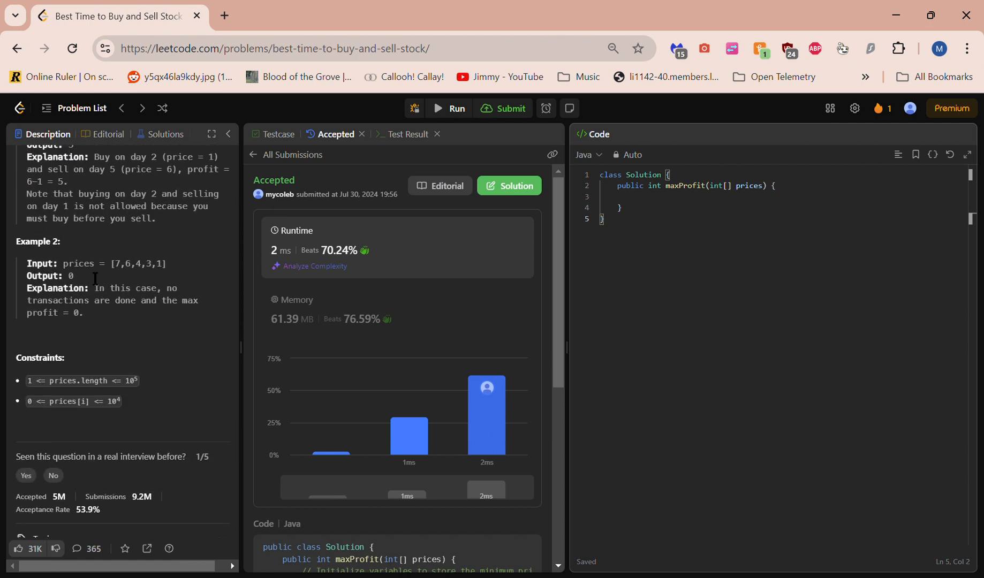
mouse_move(120, 276)
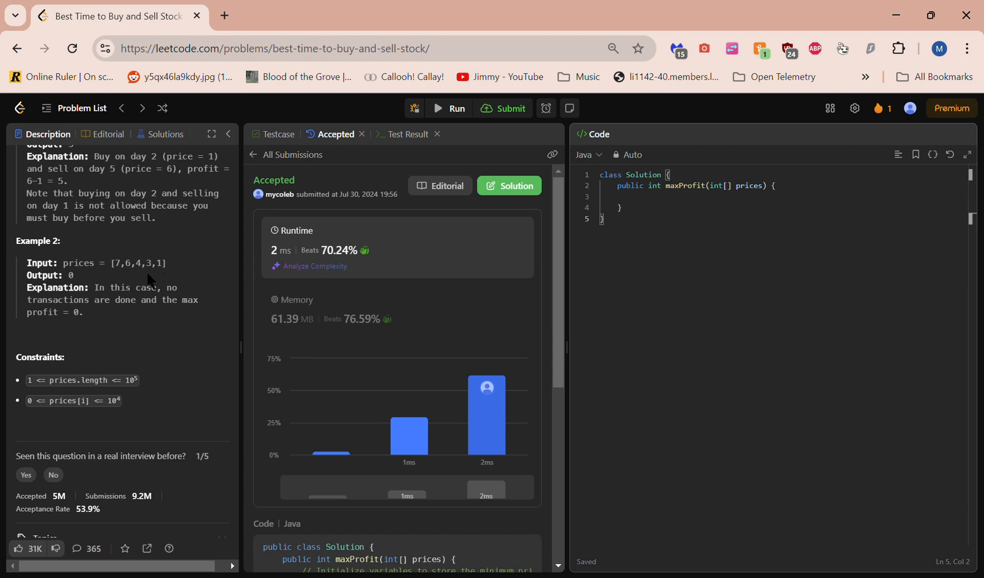
scroll("down", 3)
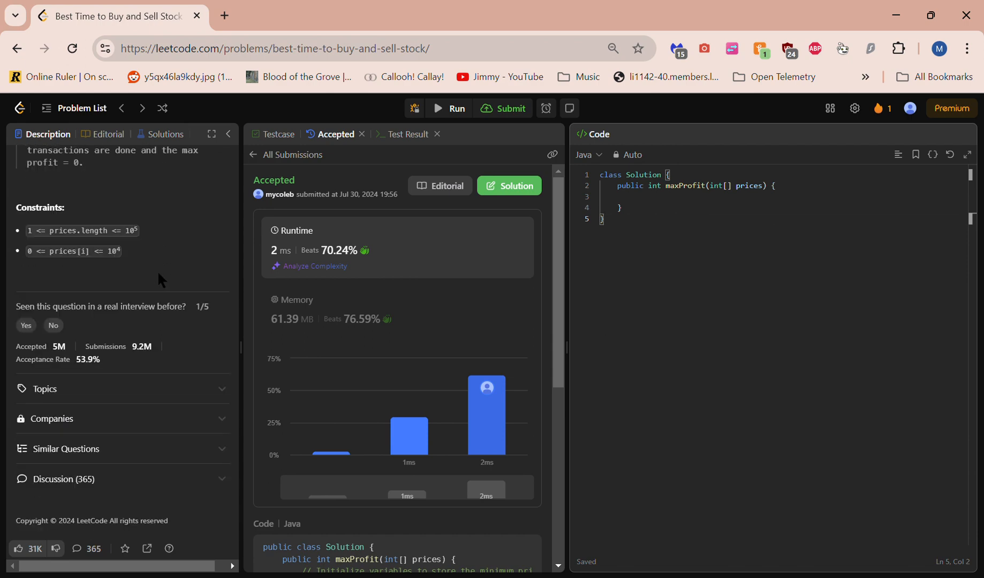
scroll("up", 3)
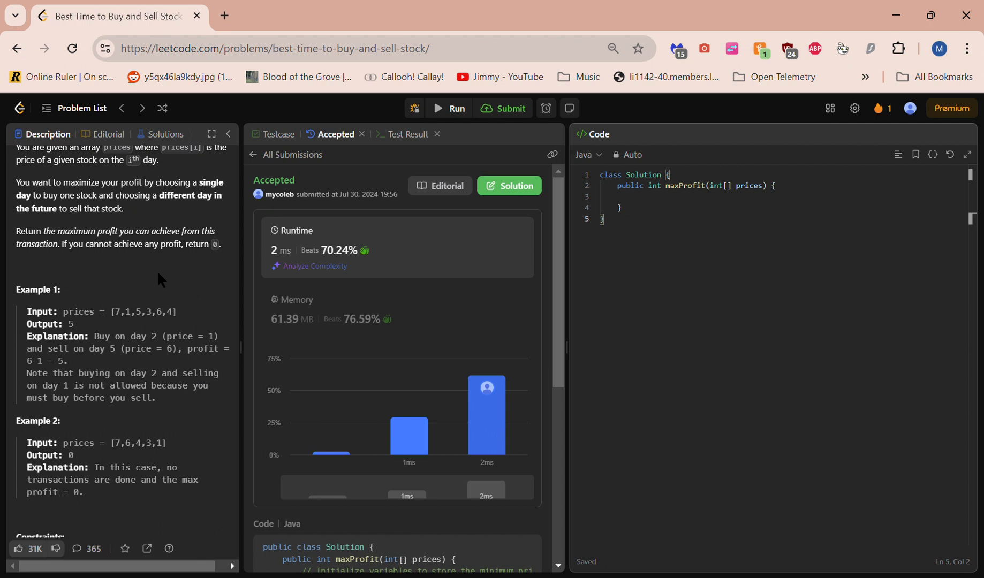
scroll("down", 3)
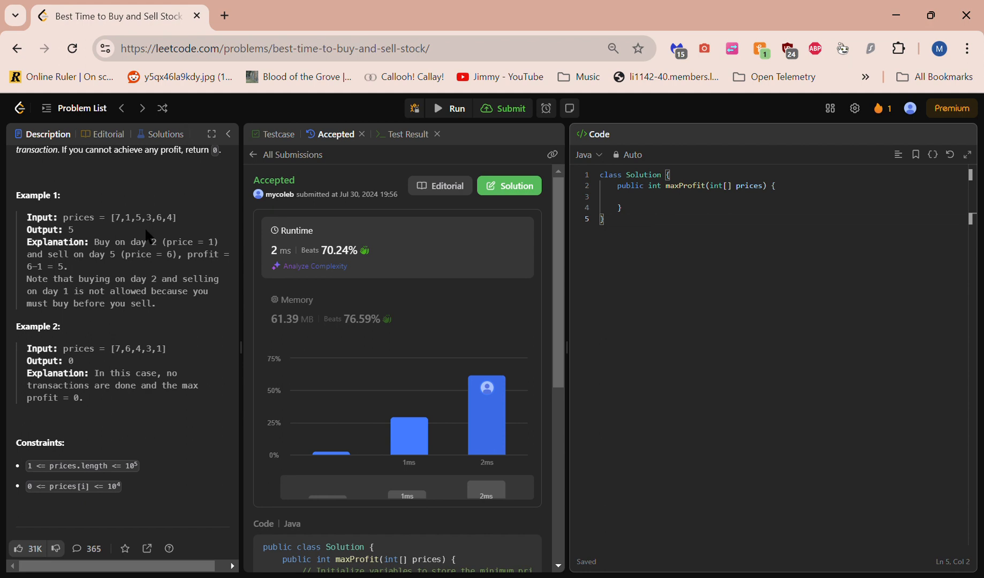
mouse_move(171, 234)
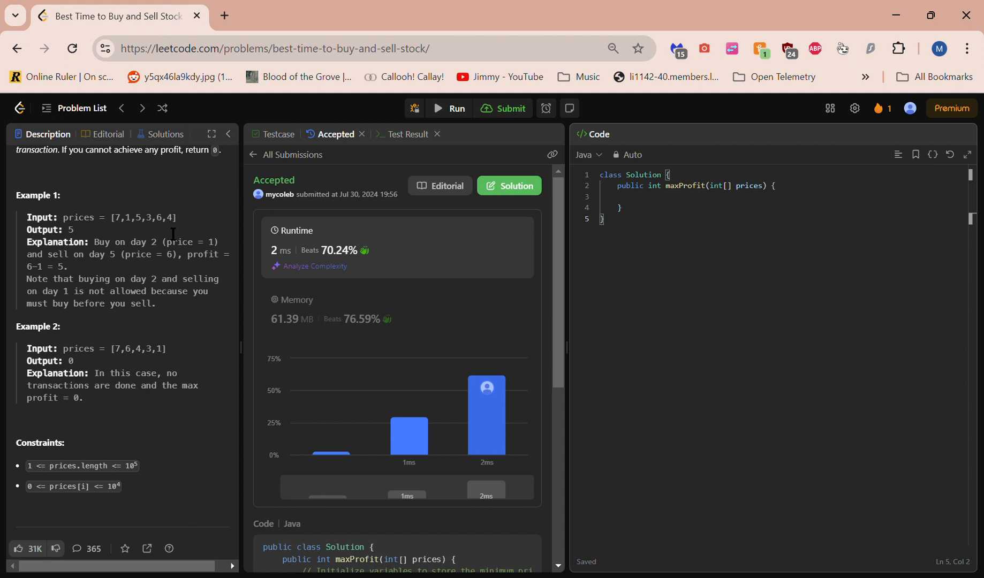
mouse_move(162, 231)
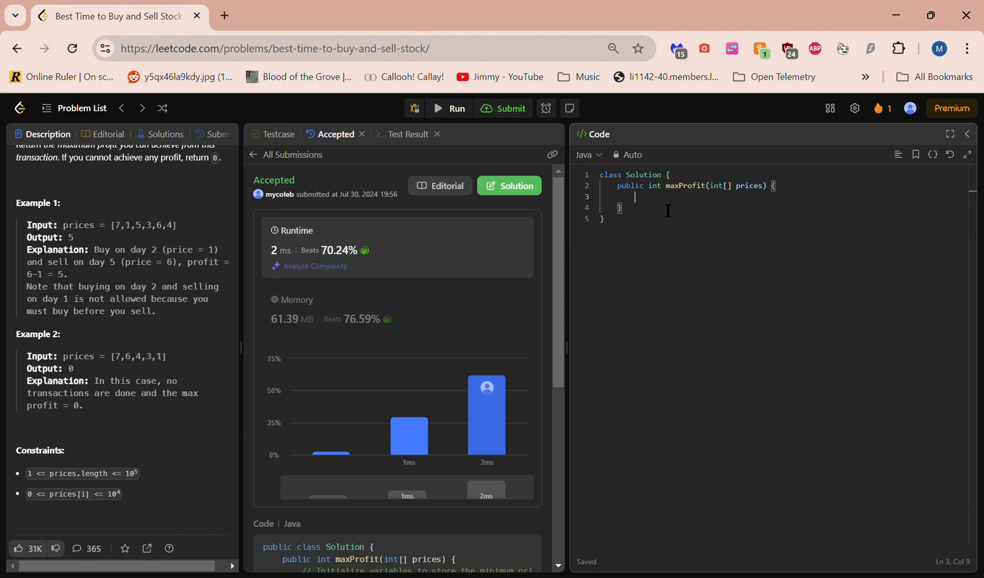
type("int")
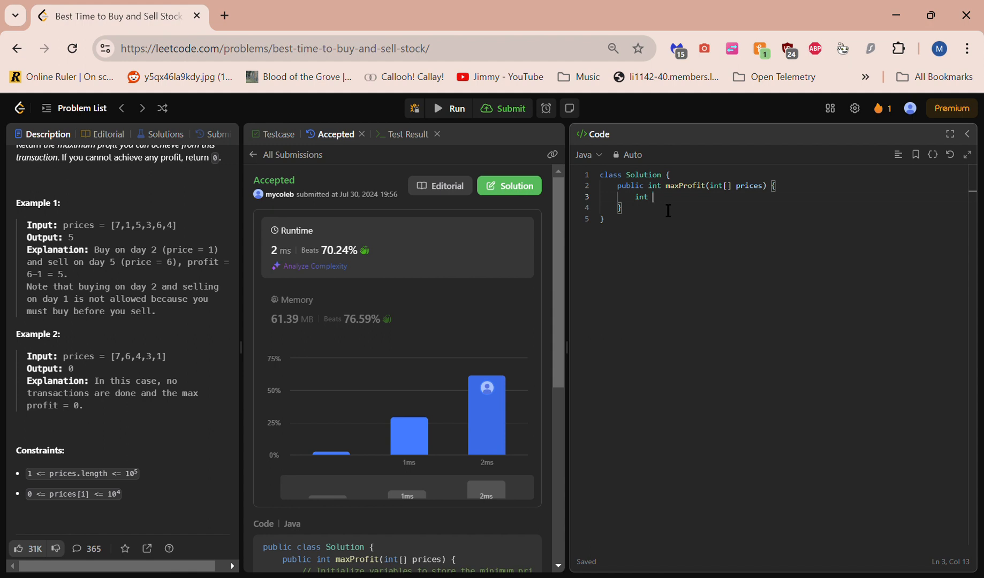
type("min")
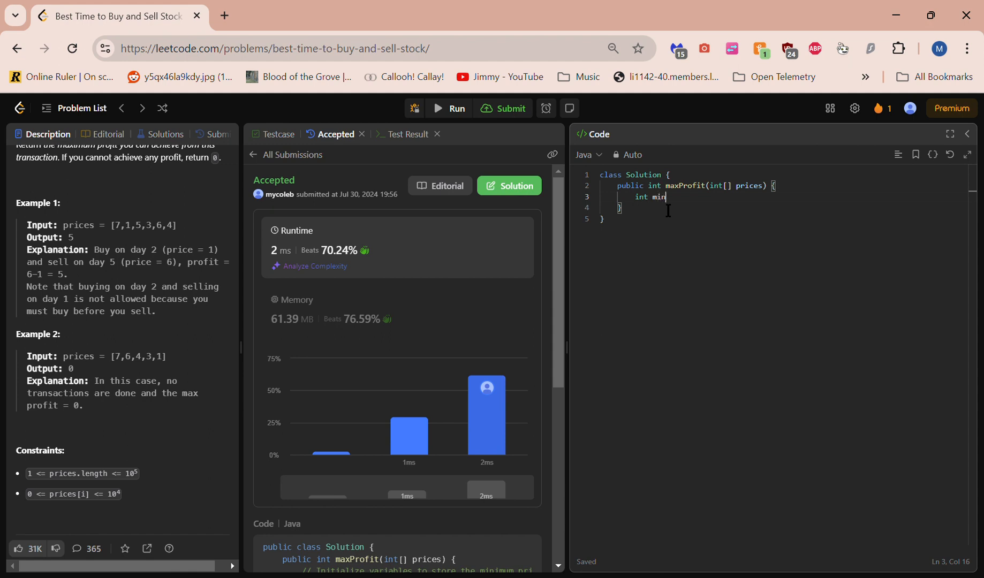
type("Price=")
type("int")
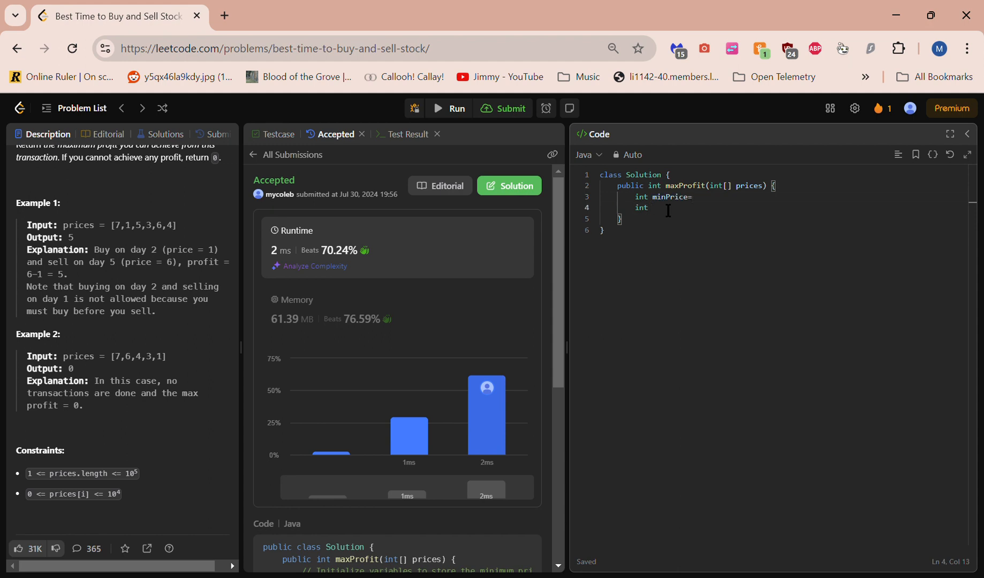
Step: Declare the profit tracker as 0 and set minPrice to Integer.MAX_Value
type("max")
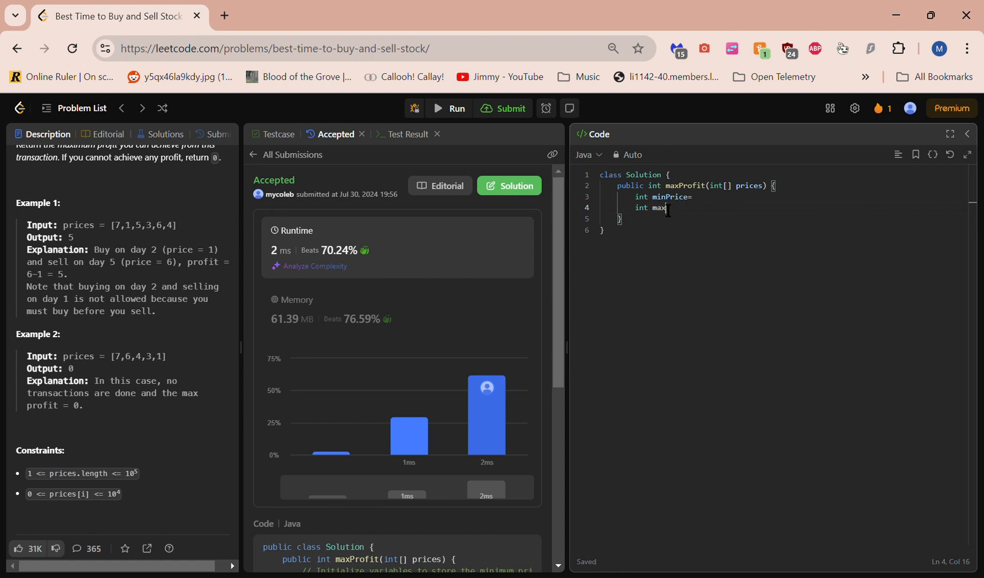
type("Profit")
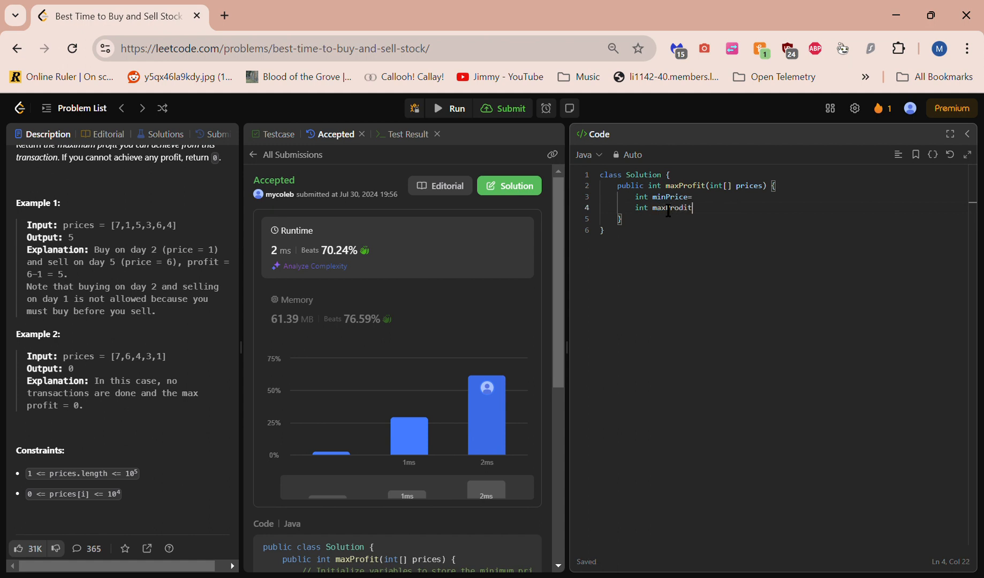
type("0;")
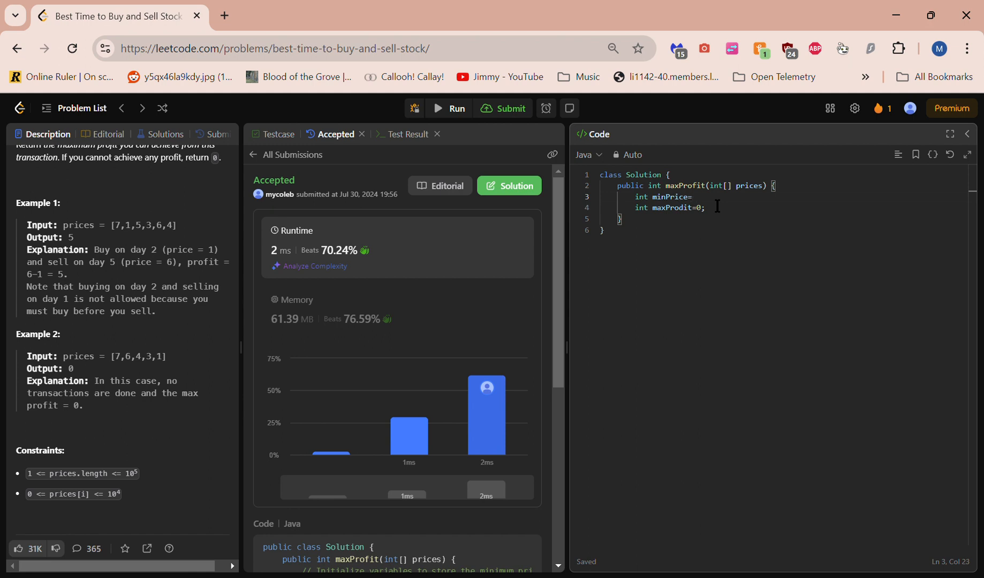
type("Integer.MAX")
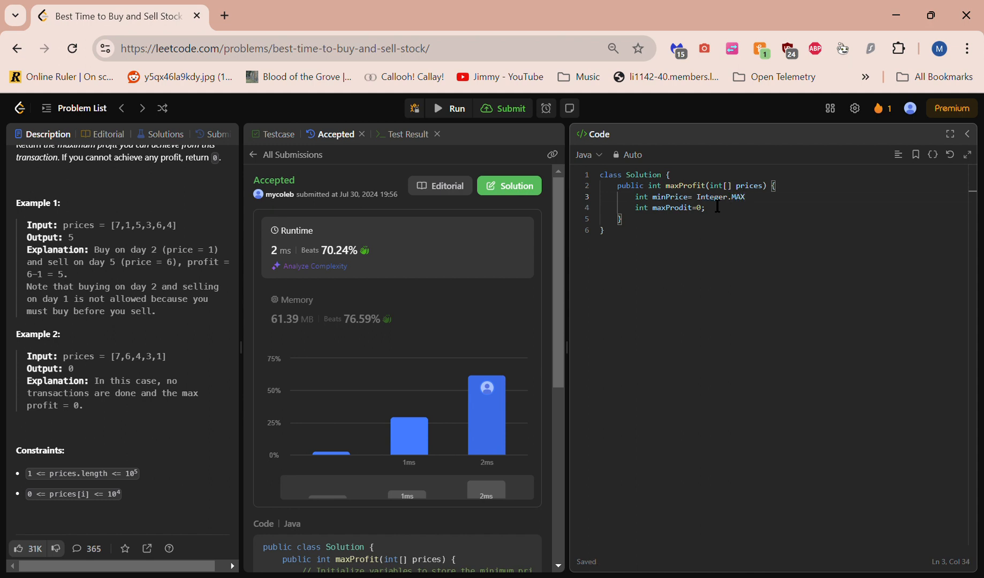
type("_Value")
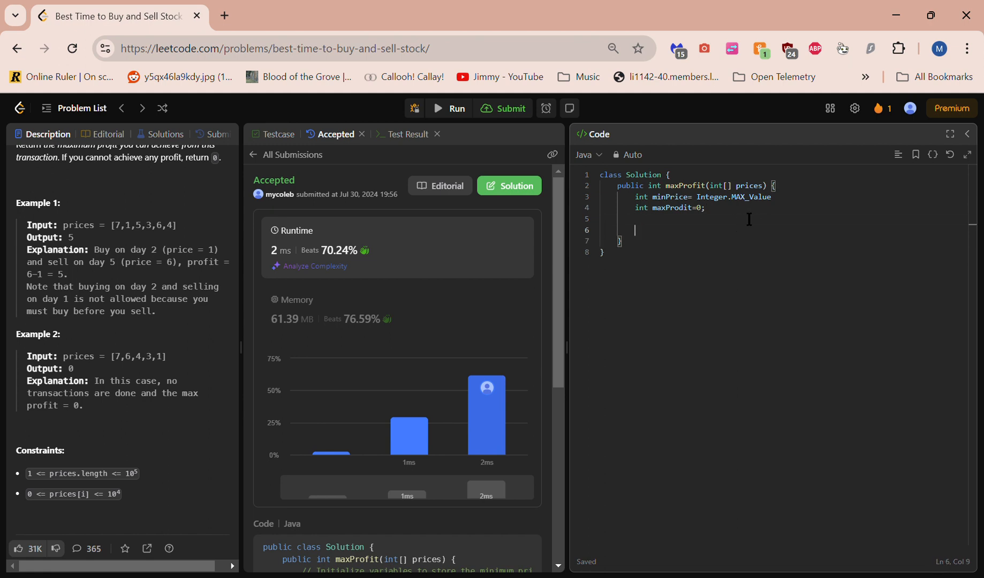
Step: Write the loop header for(int i=0; i<prices.length; i++) with an empty body
type("for")
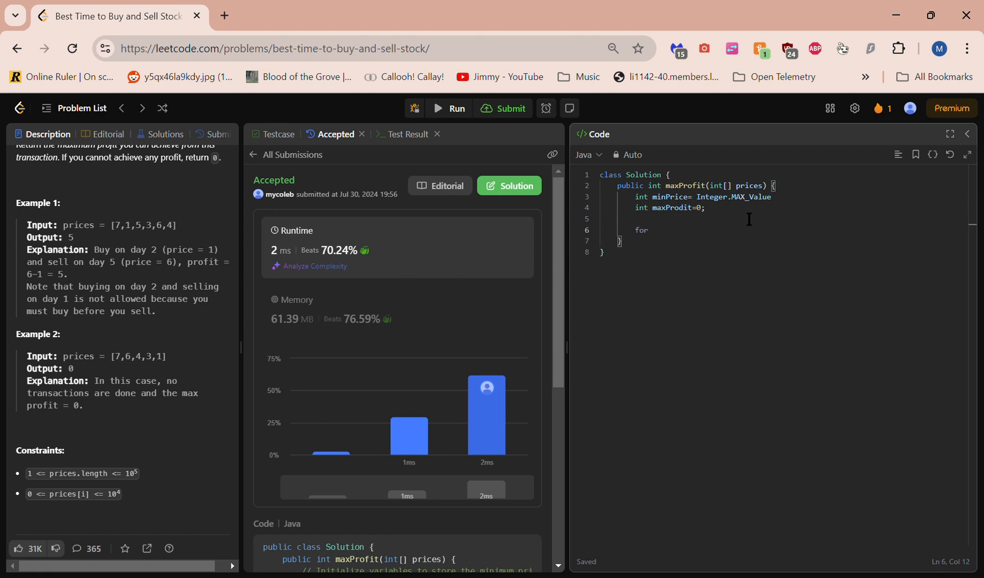
type("()")
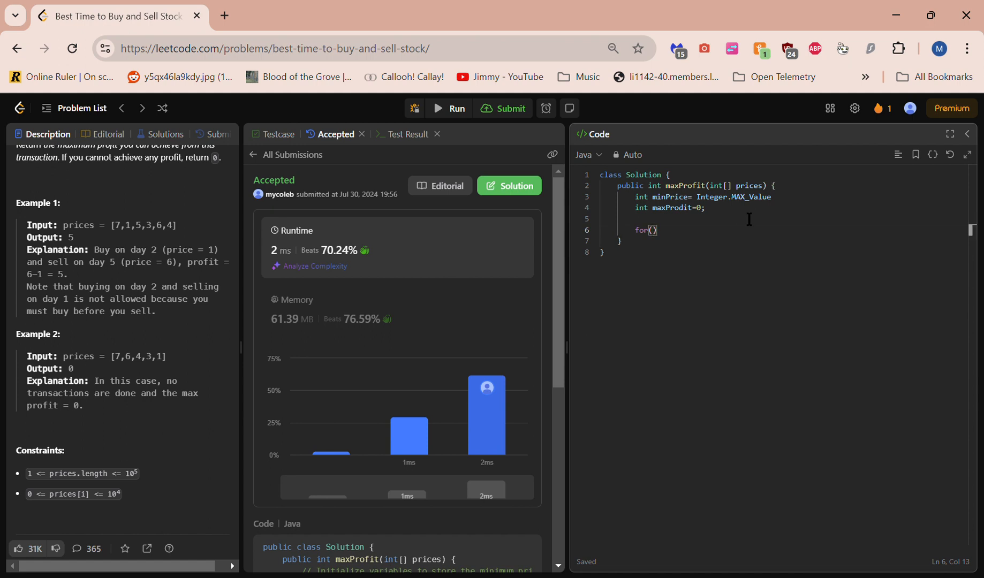
type("i")
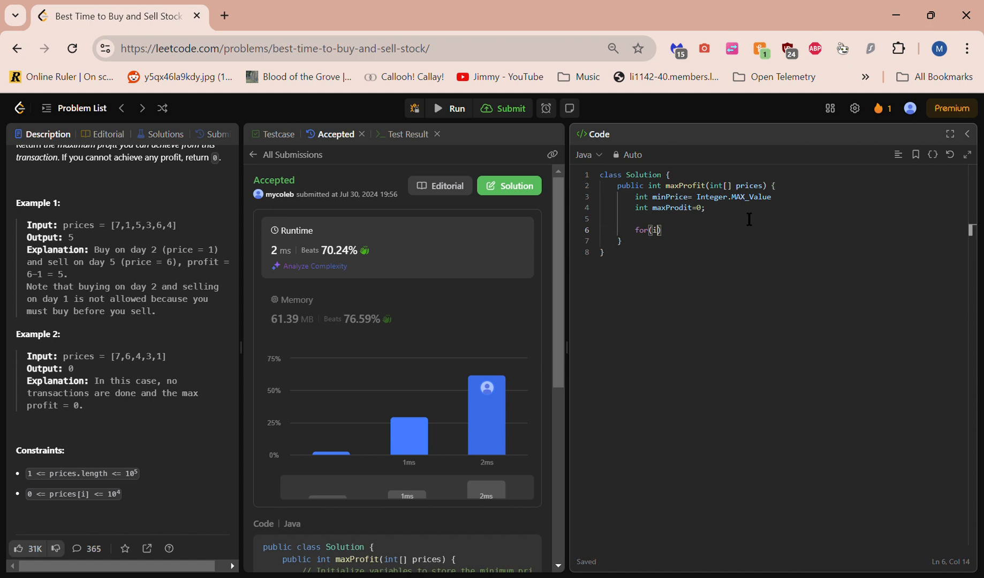
type("nt i=")
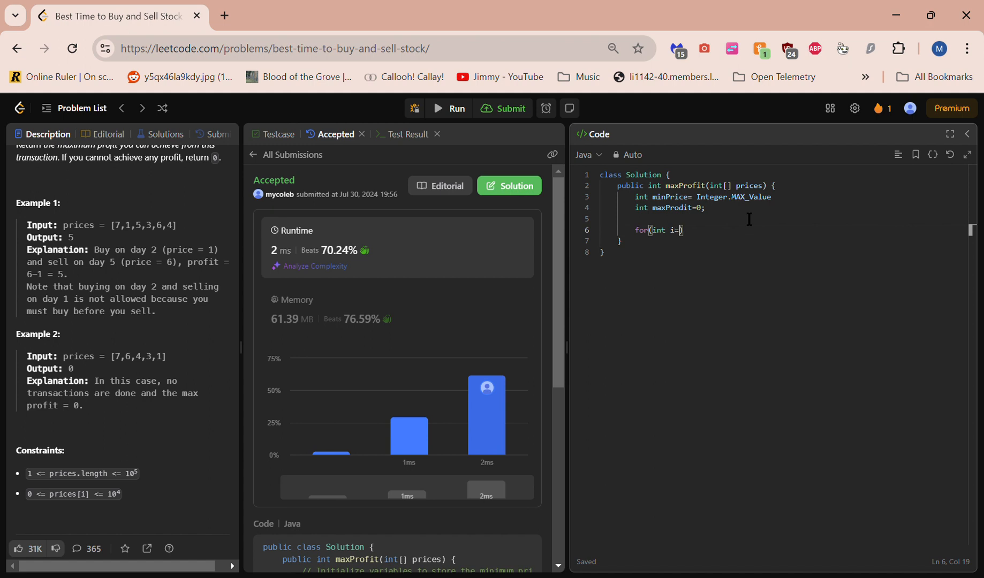
type("0;")
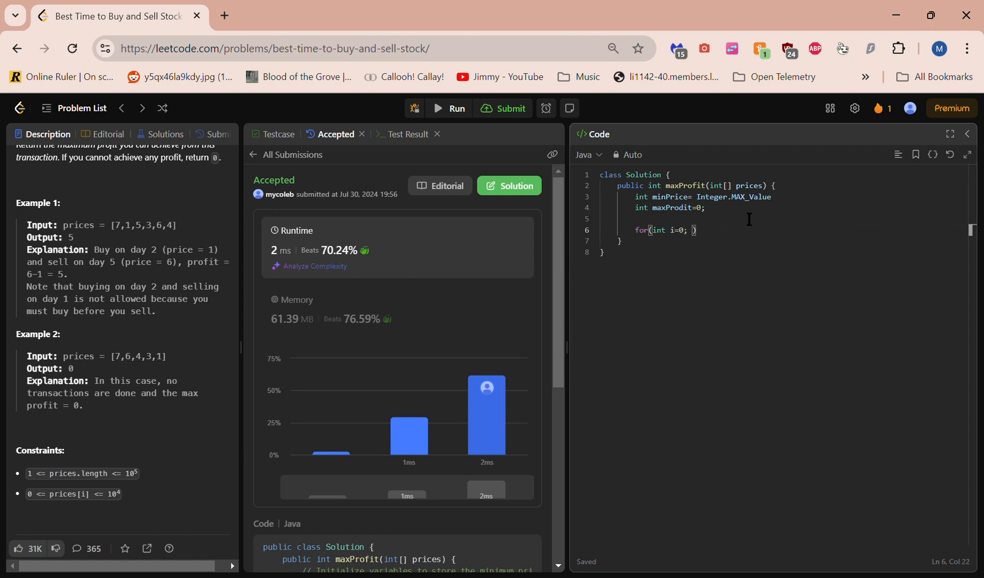
type("i<")
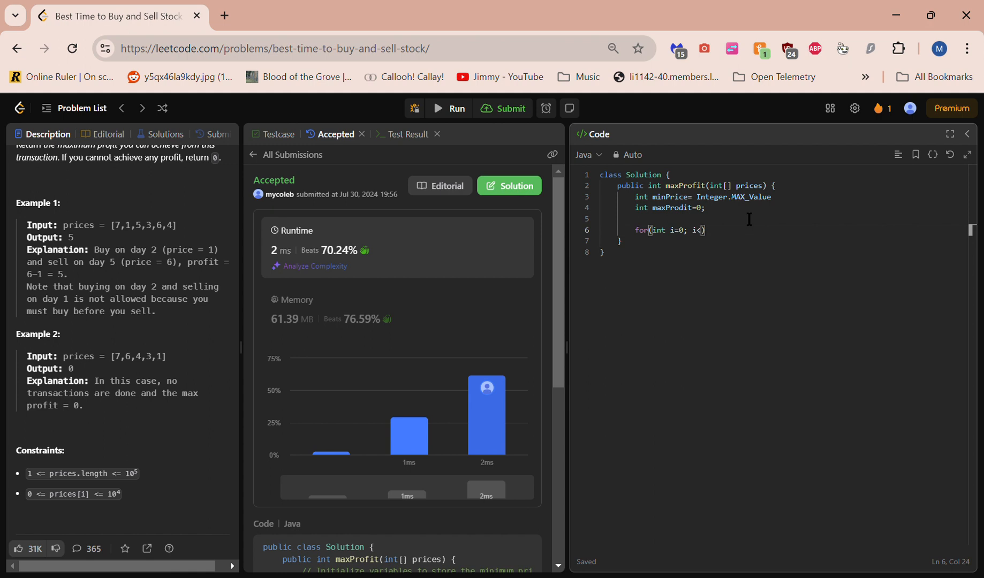
type("prices.len")
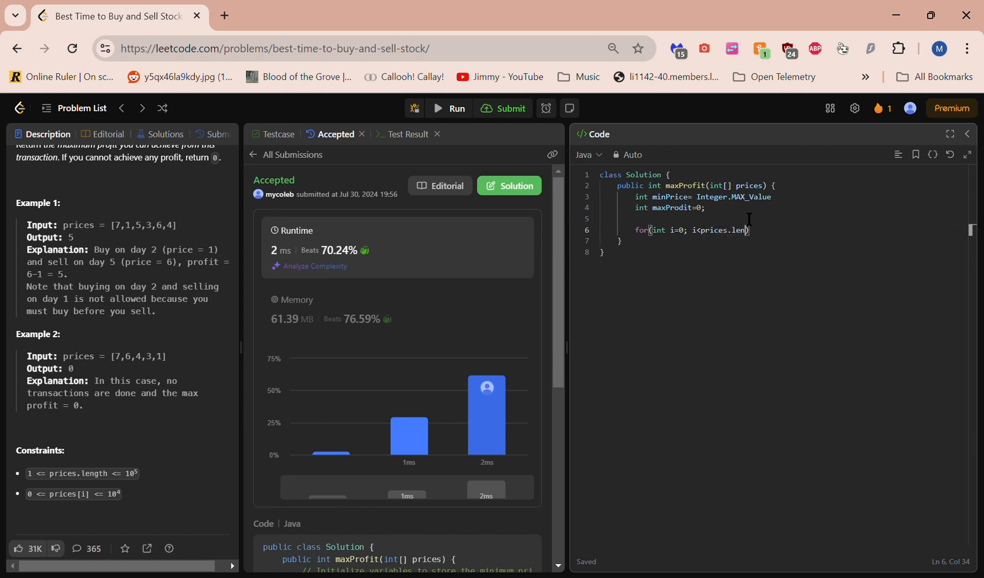
type("th; i")
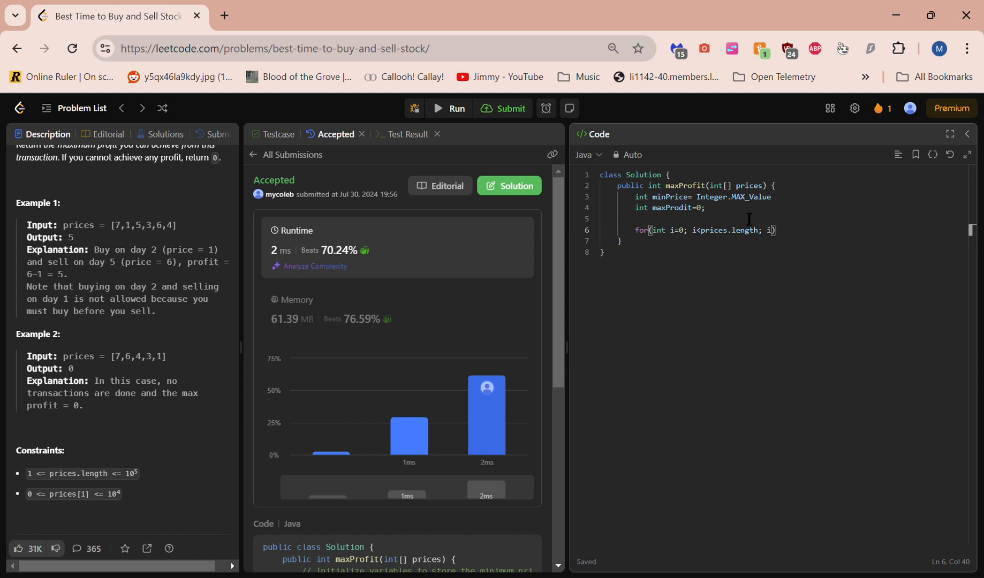
type("++")
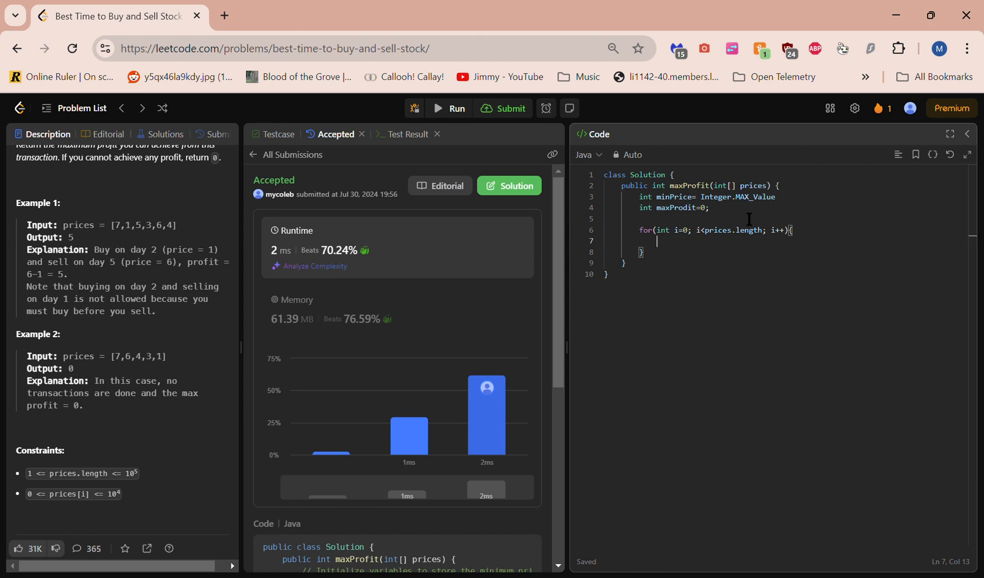
Step: Add the condition if(prices[i] < minPrice) inside the loop
type("if(")
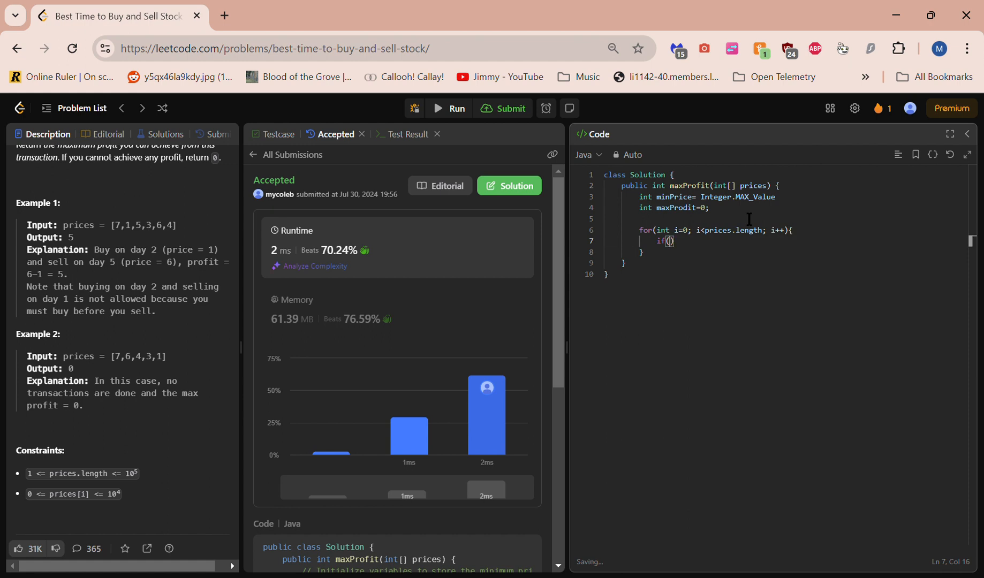
type("prices")
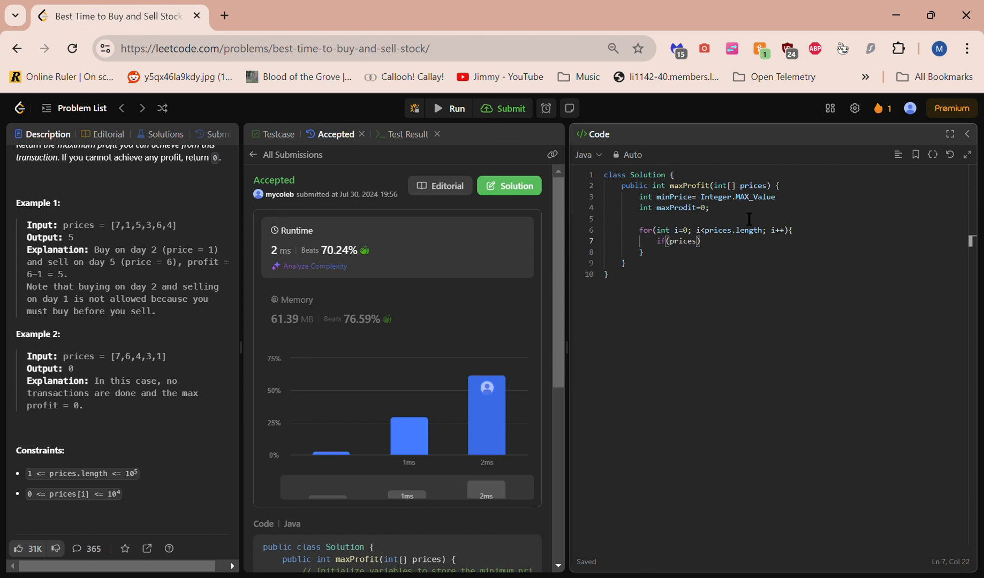
type("[]")
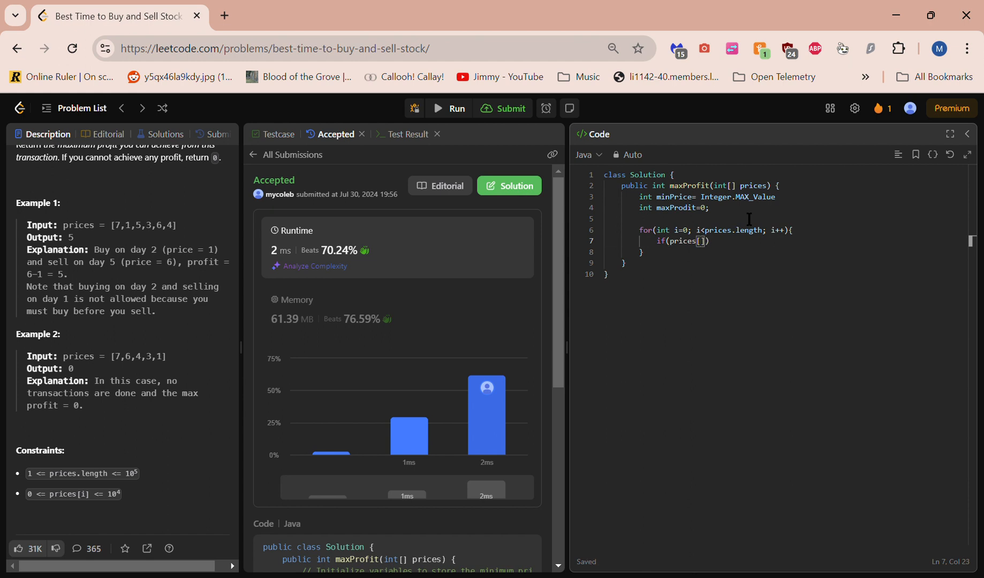
type("i")
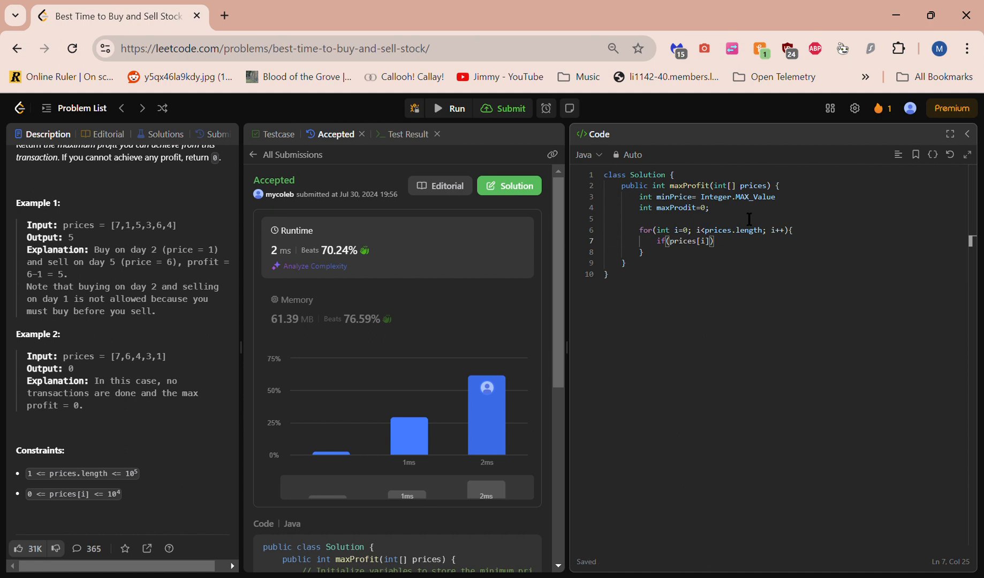
type("<")
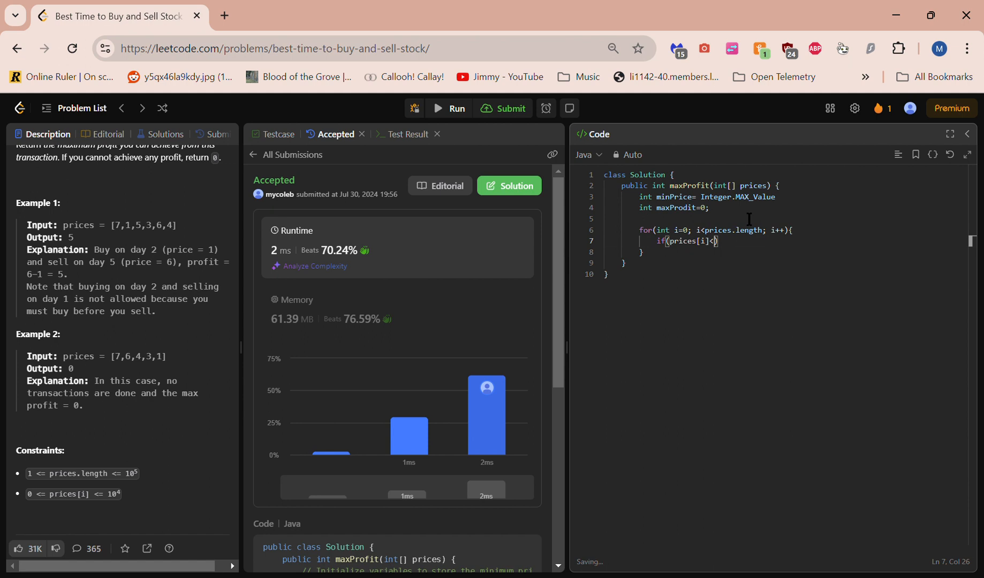
type("min")
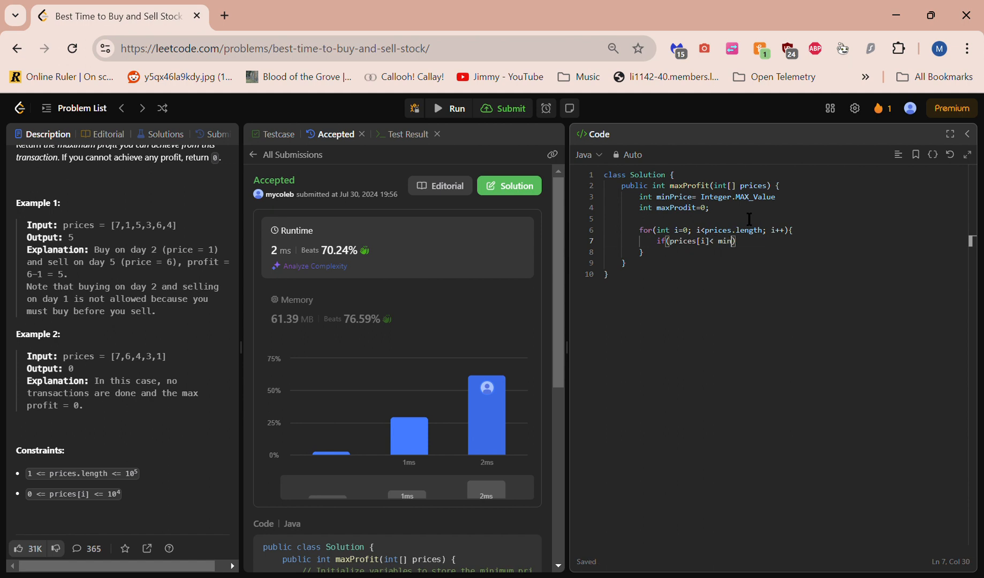
type("Pric")
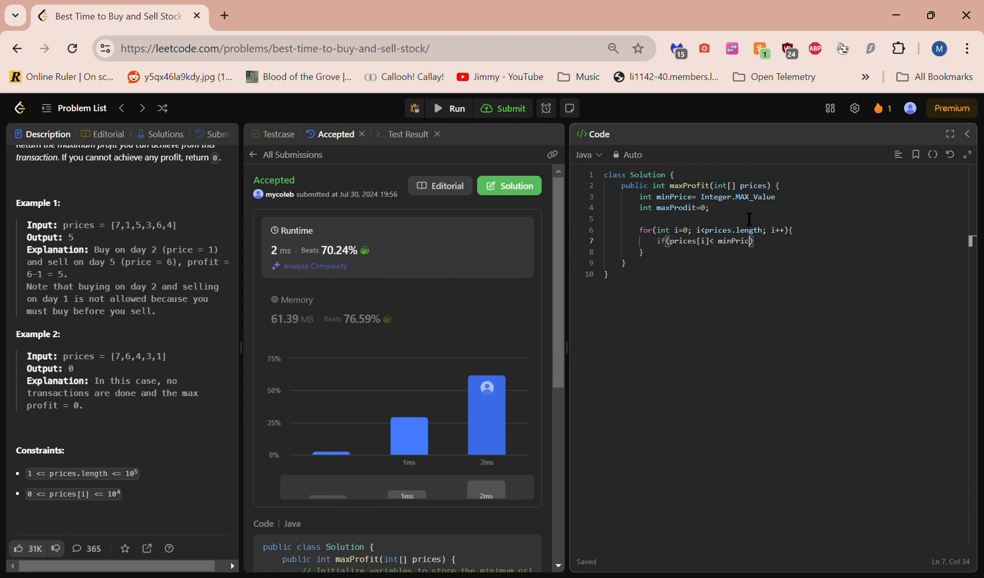
type("e")
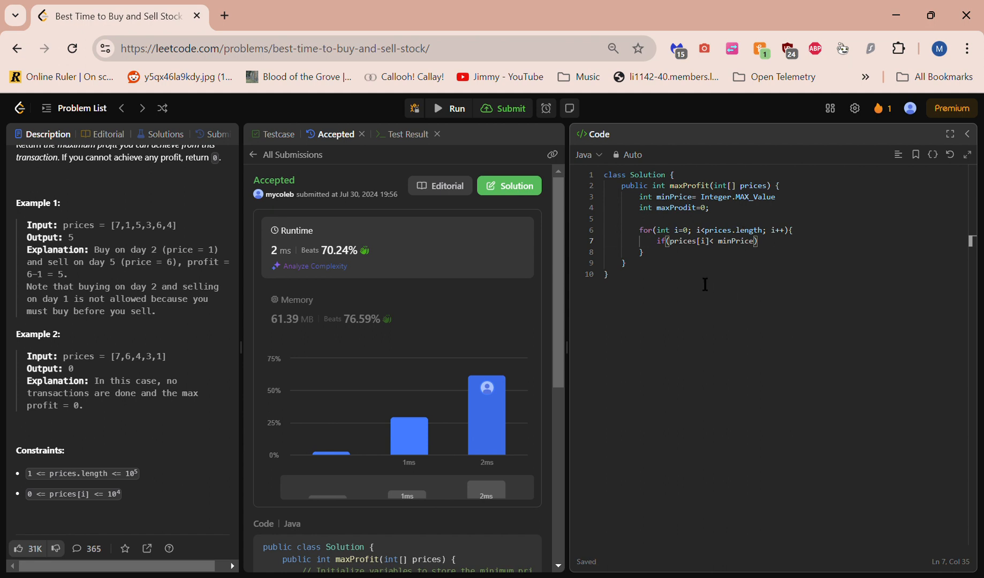
mouse_move(714, 260)
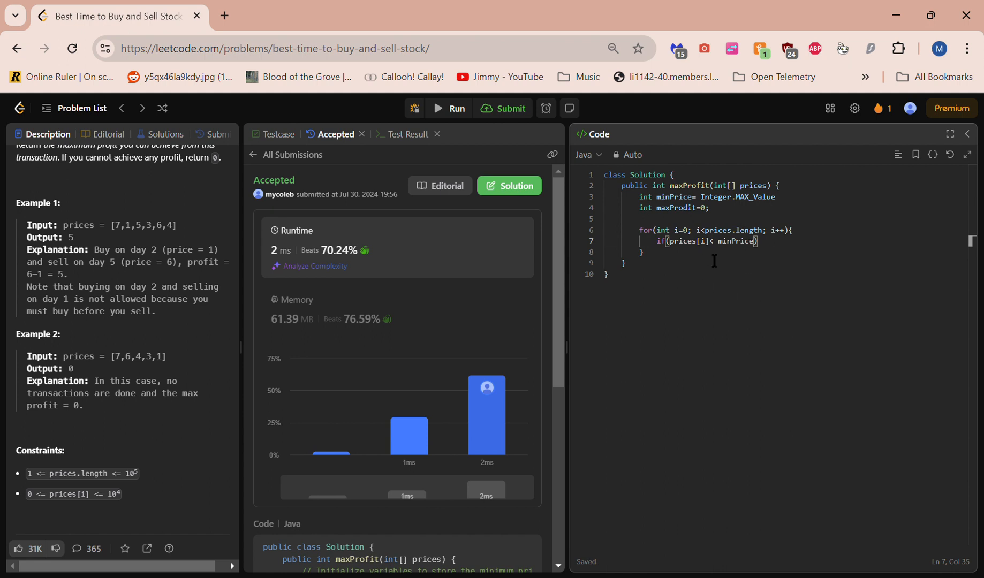
mouse_move(790, 256)
type("{")
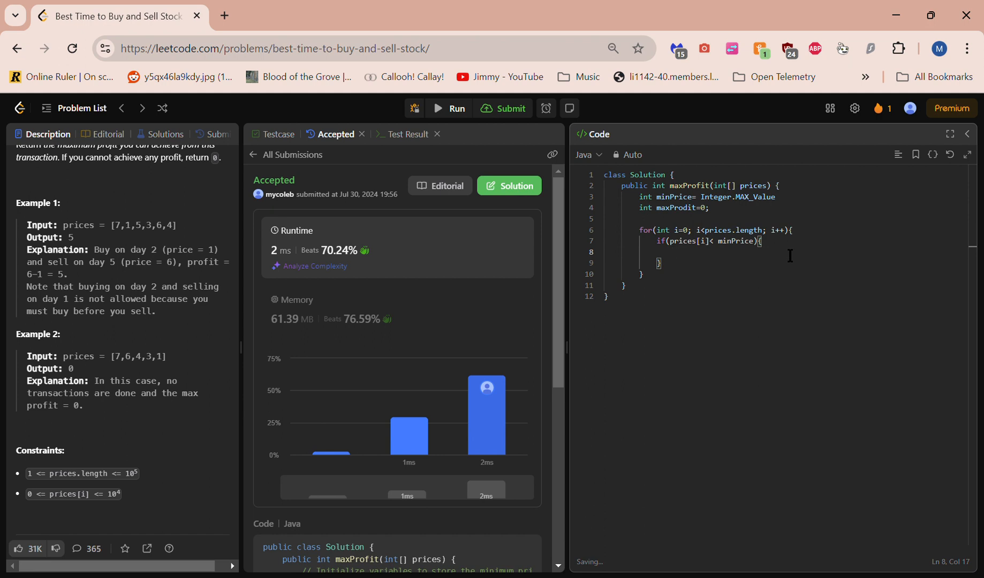
Step: Set minPrice=prices[i]; in the if body and fix the declaration's missing semicolon
type("min")
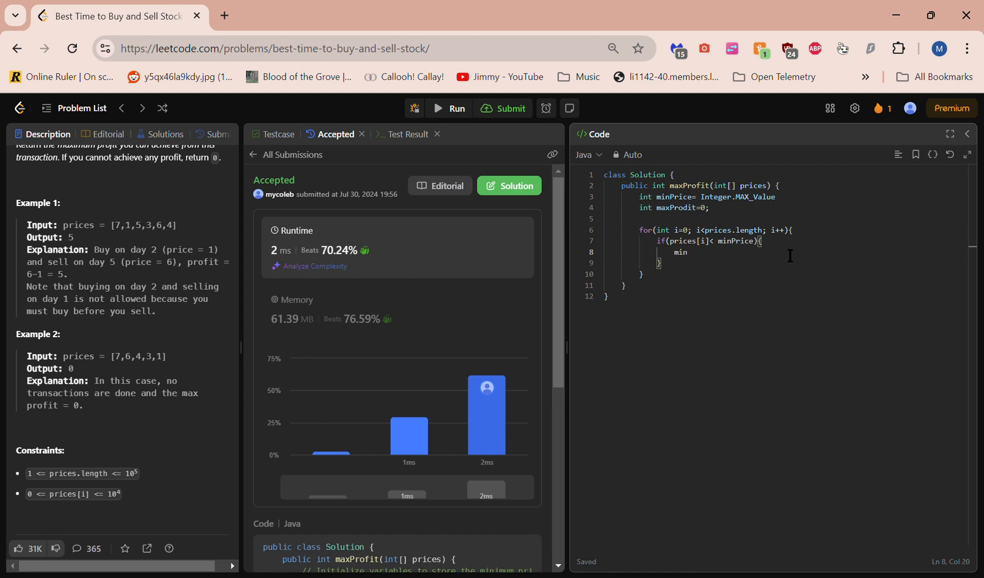
type("Price")
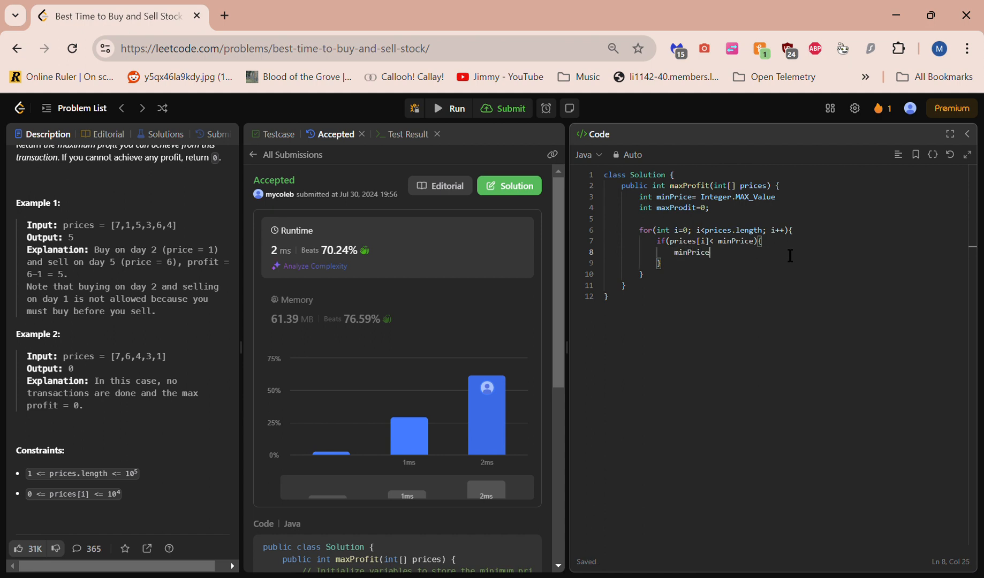
type("=")
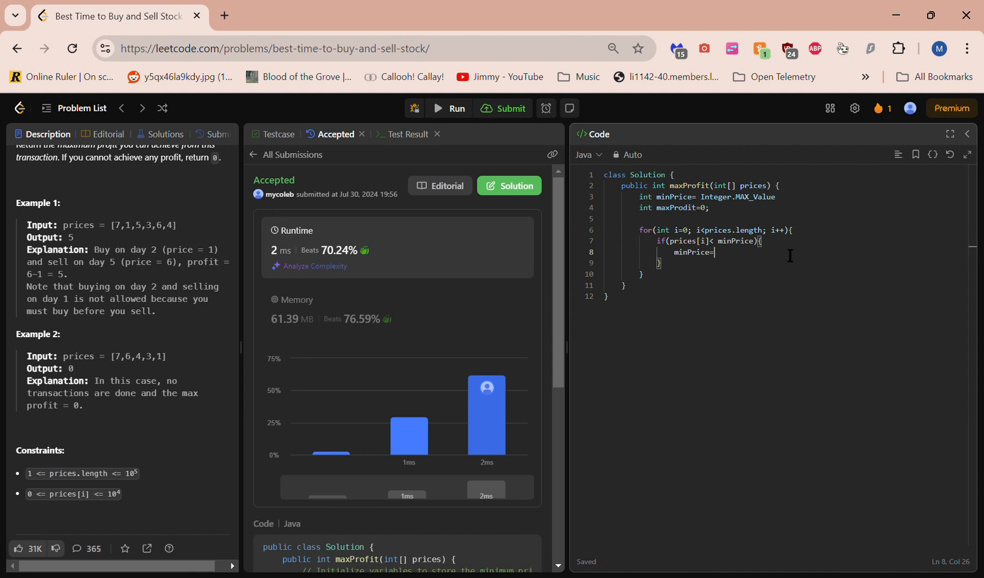
type("p")
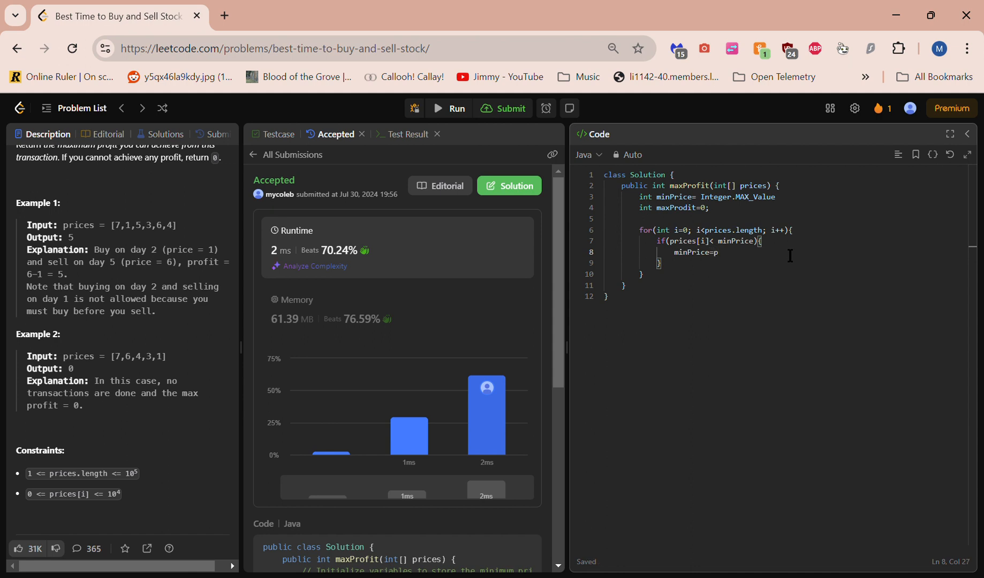
type("rices")
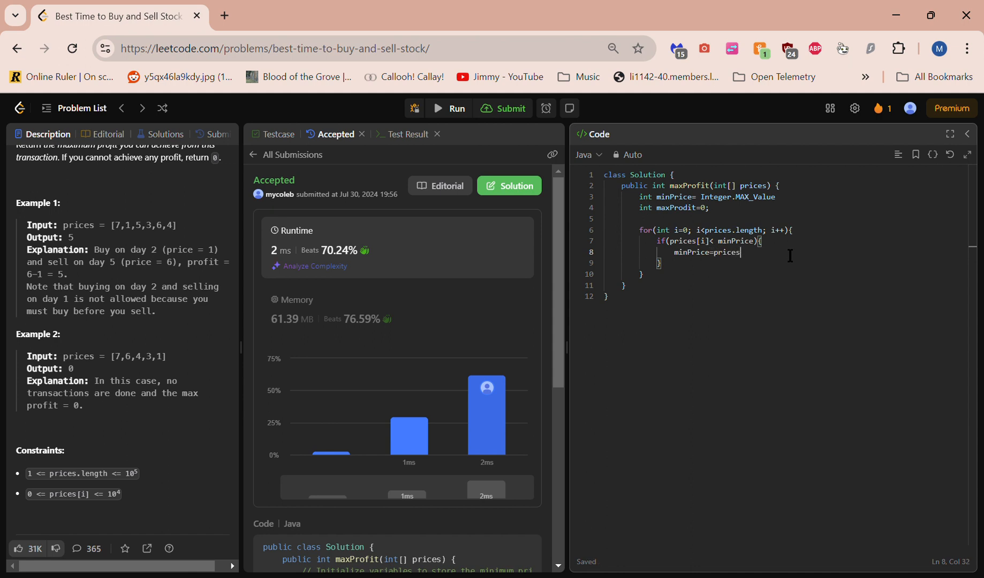
type("[i]")
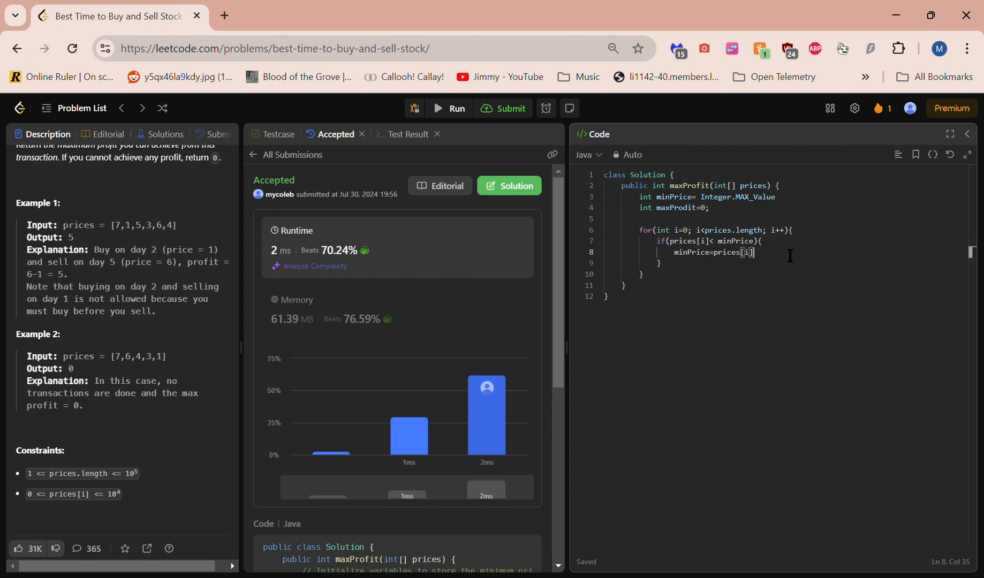
type(";")
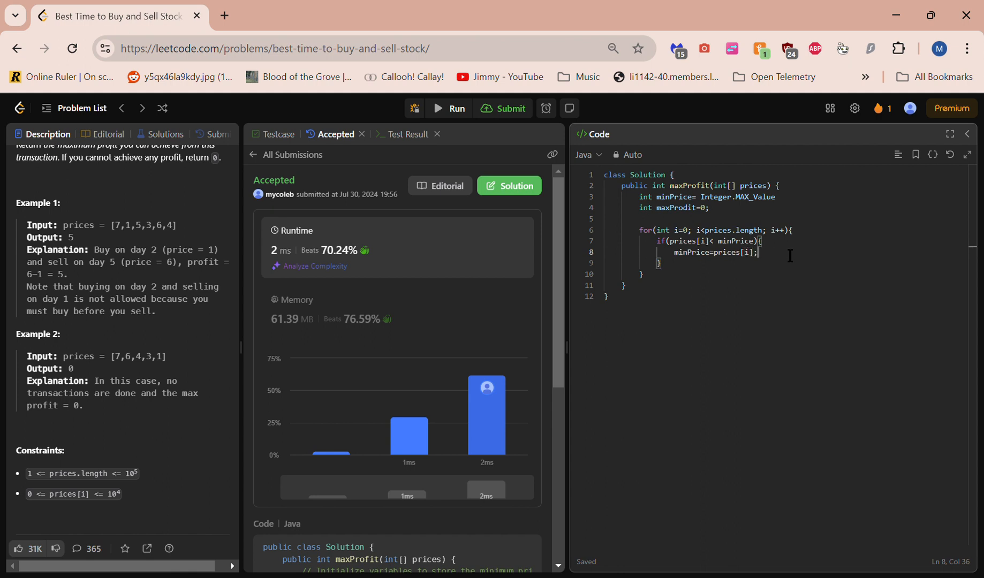
left_click(779, 197)
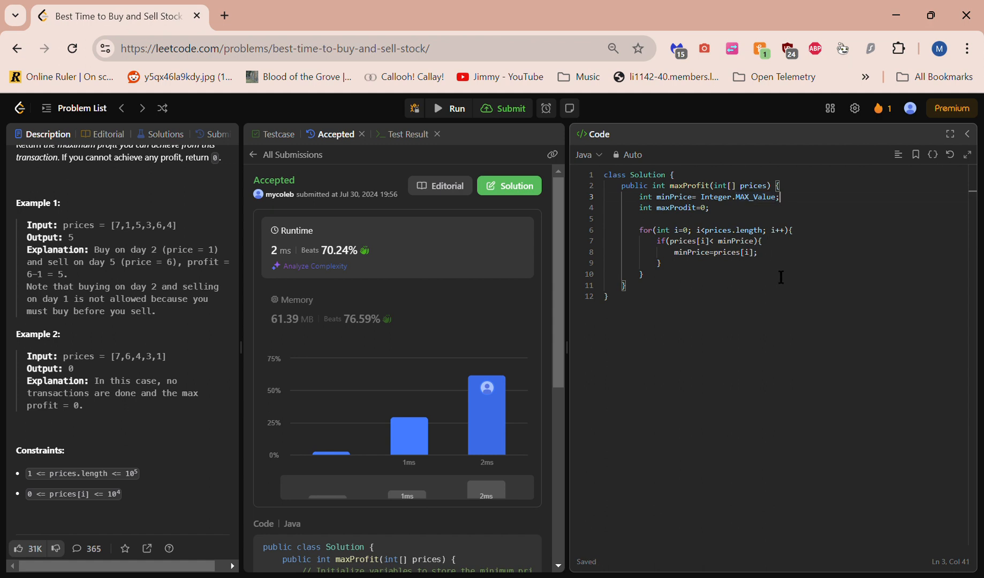
Step: After the if block, write else if(prices[i]-minPrice > maxProfit) with an empty body
left_click(660, 263)
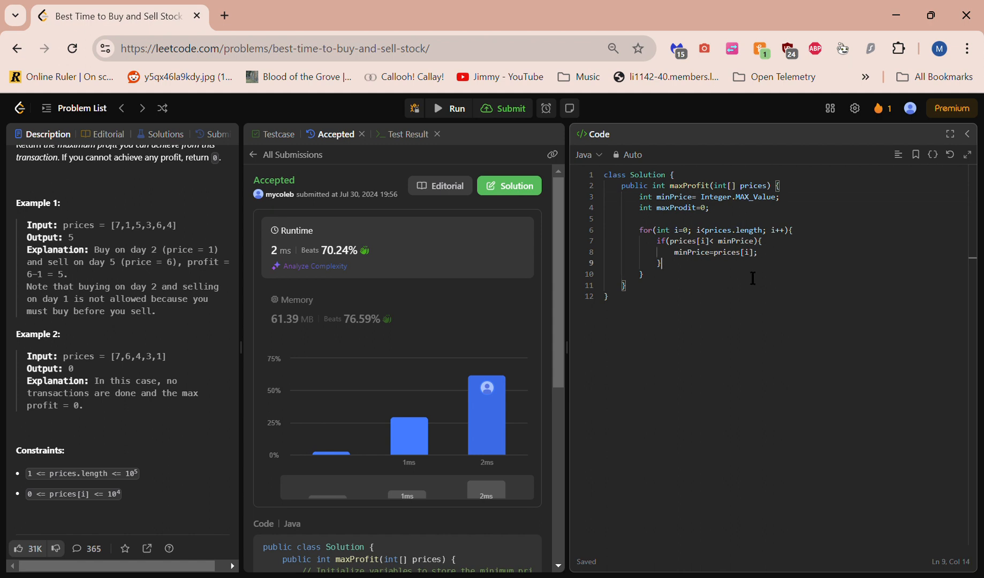
type("else")
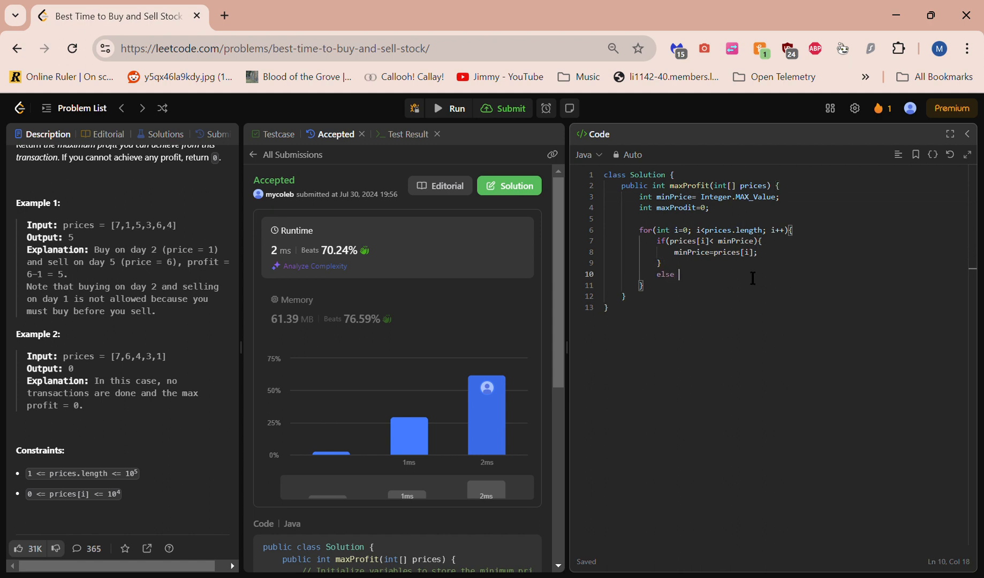
type("if()")
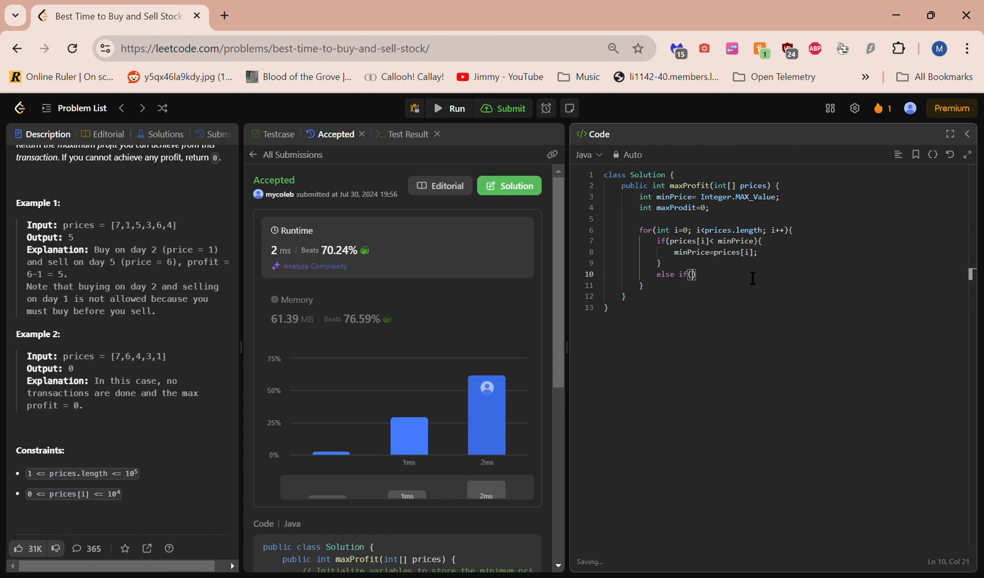
type("pr")
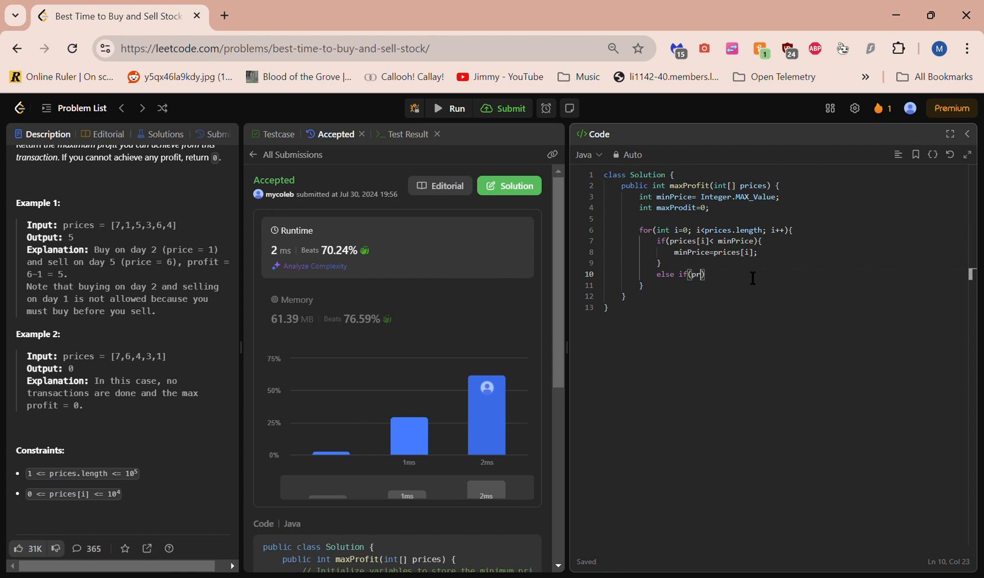
type("ices[")
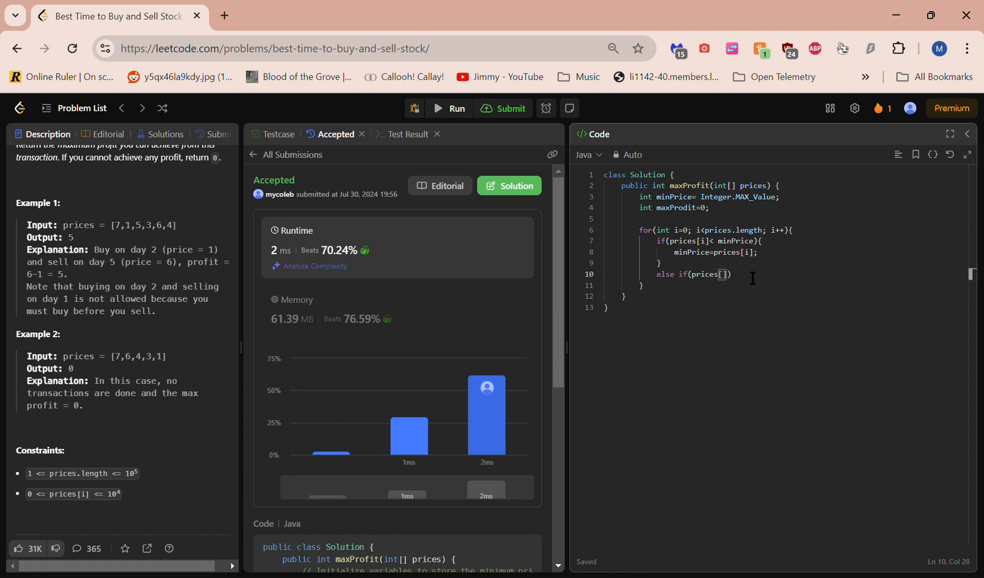
type("i")
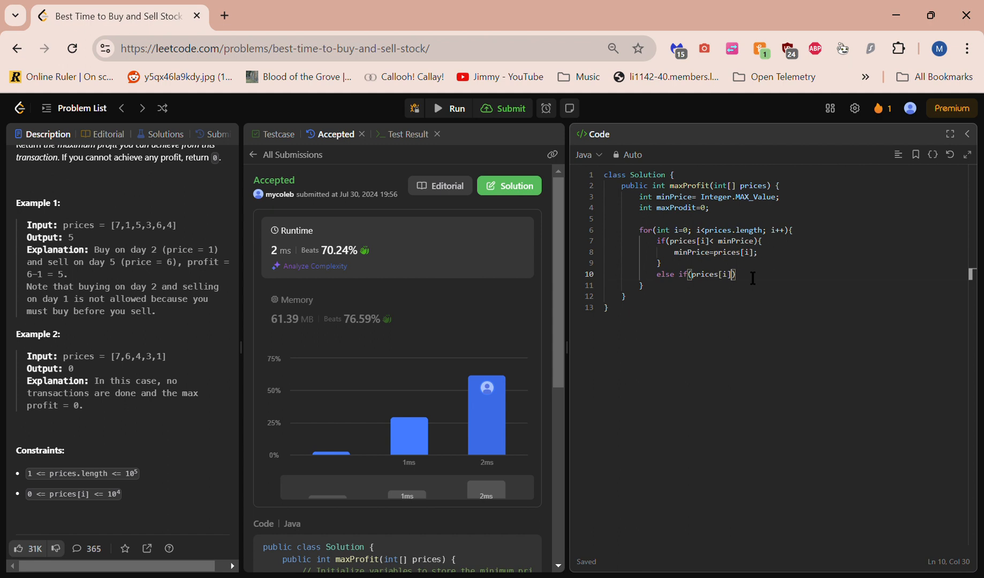
type("-")
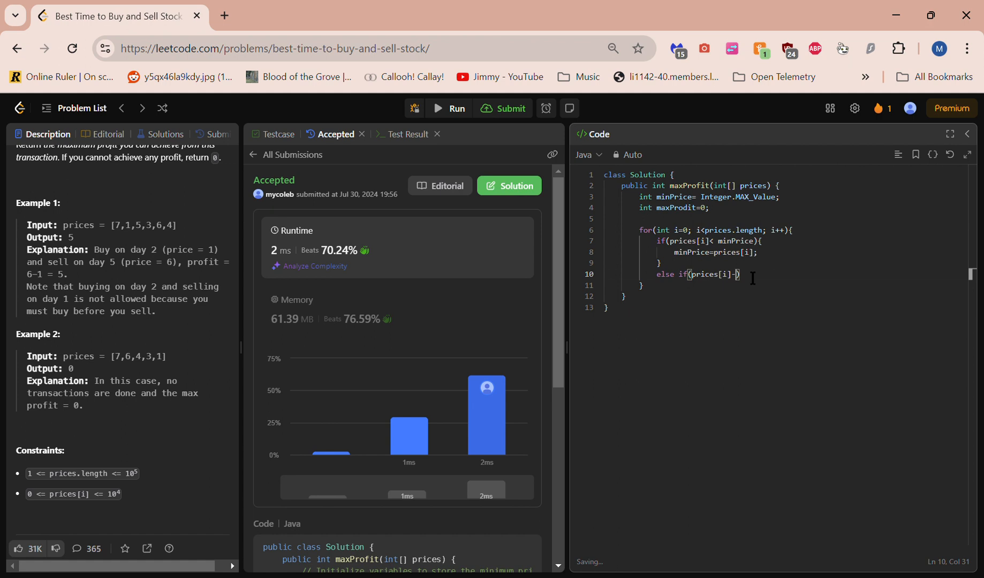
type("minPr")
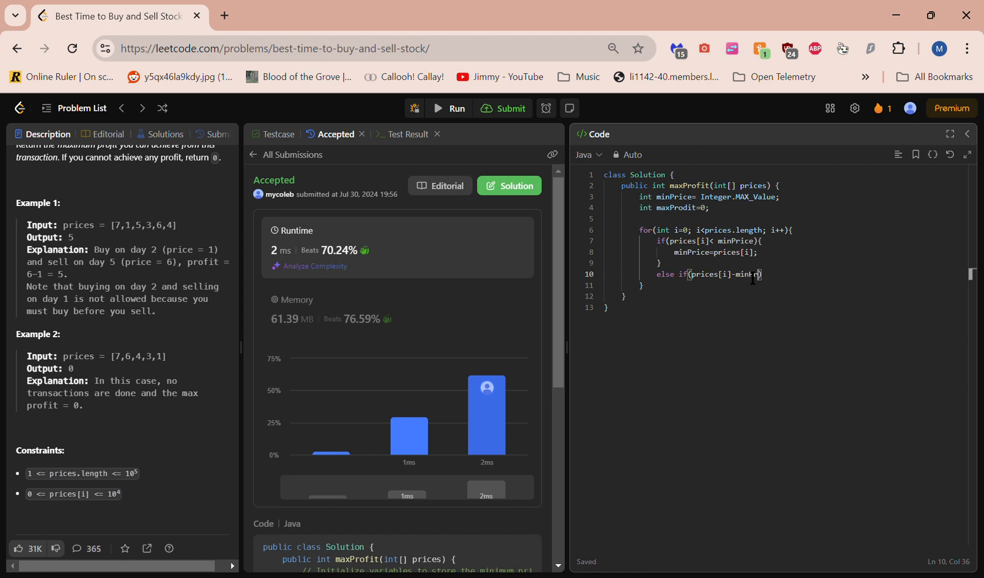
type("rice")
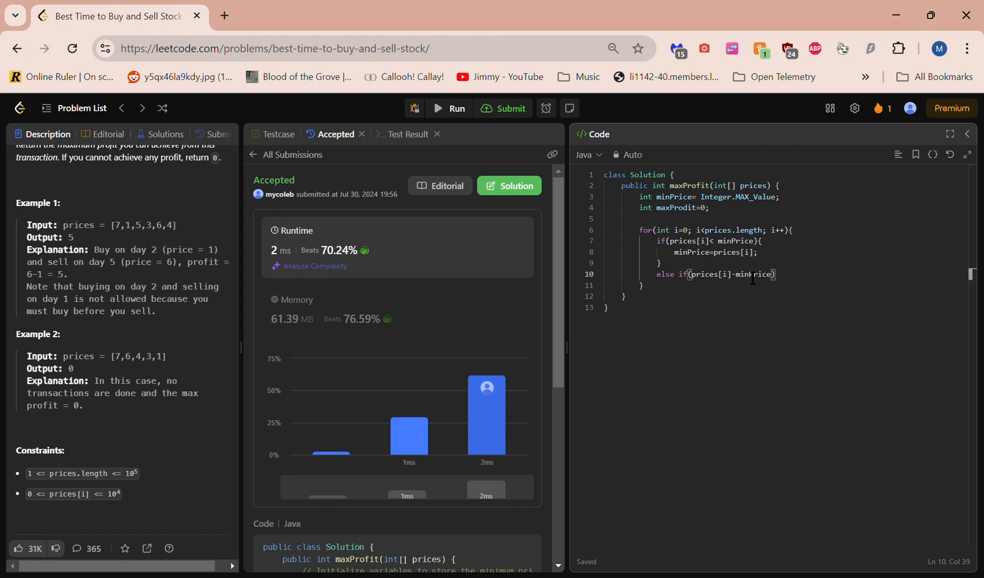
type(">")
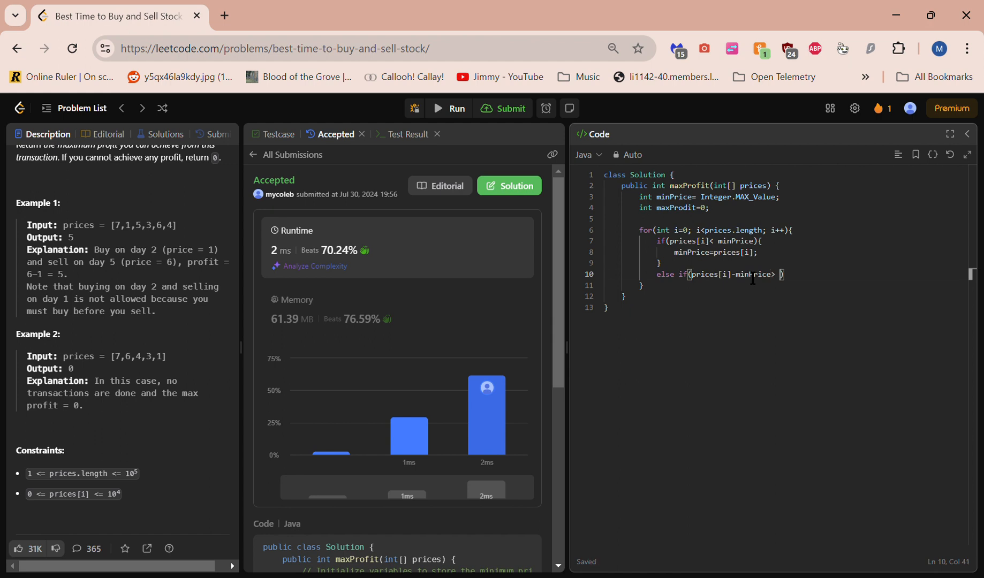
type("maxProfit")
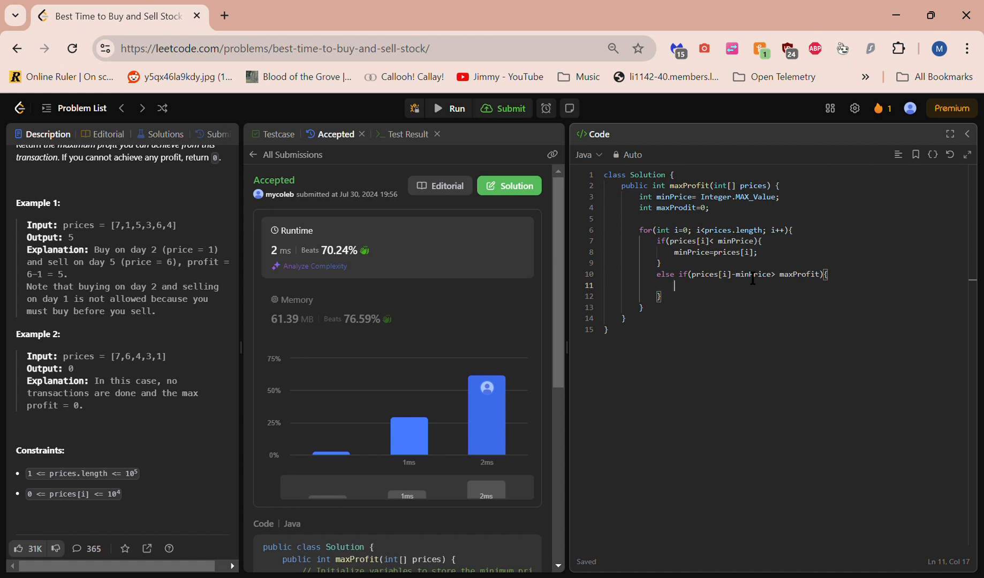
Step: Assign maxProfit=prices[i]-minPrice; inside the else-if branch
type("max")
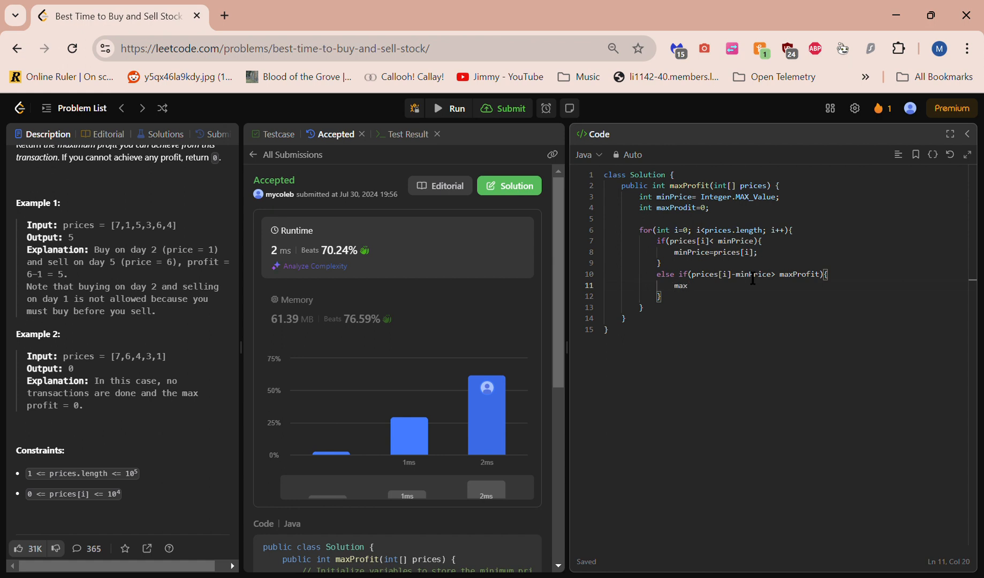
type("Profit=")
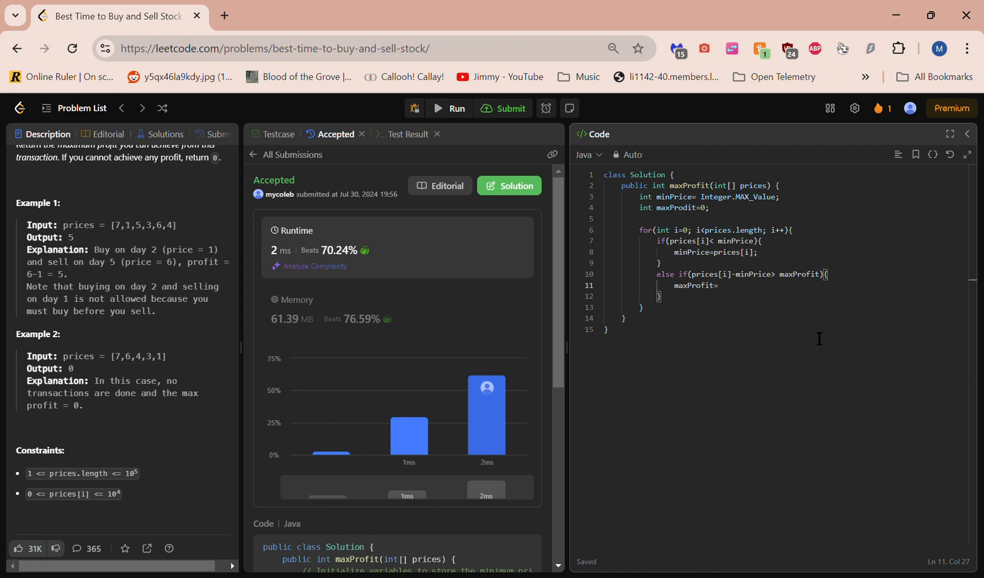
type("p")
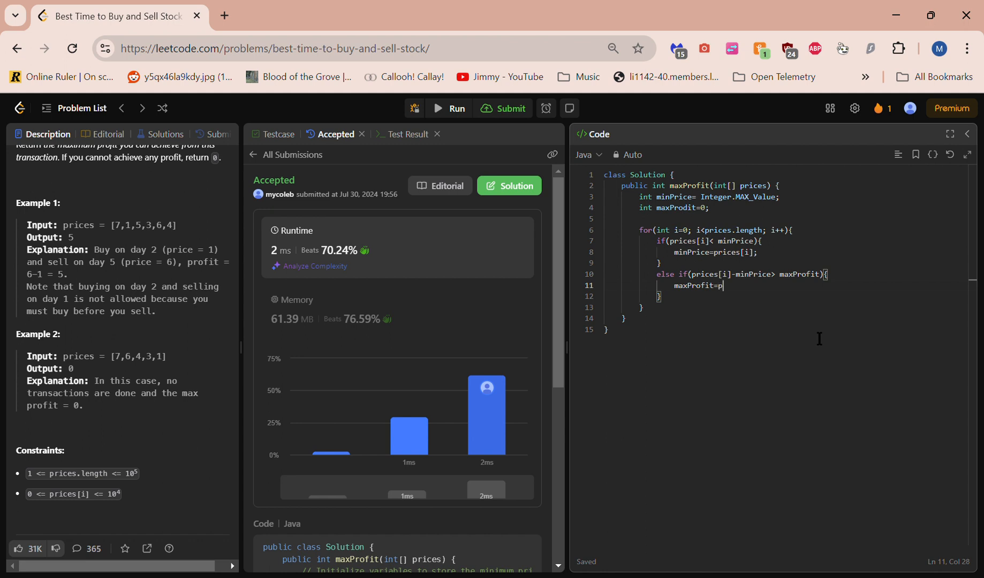
type("rices[]")
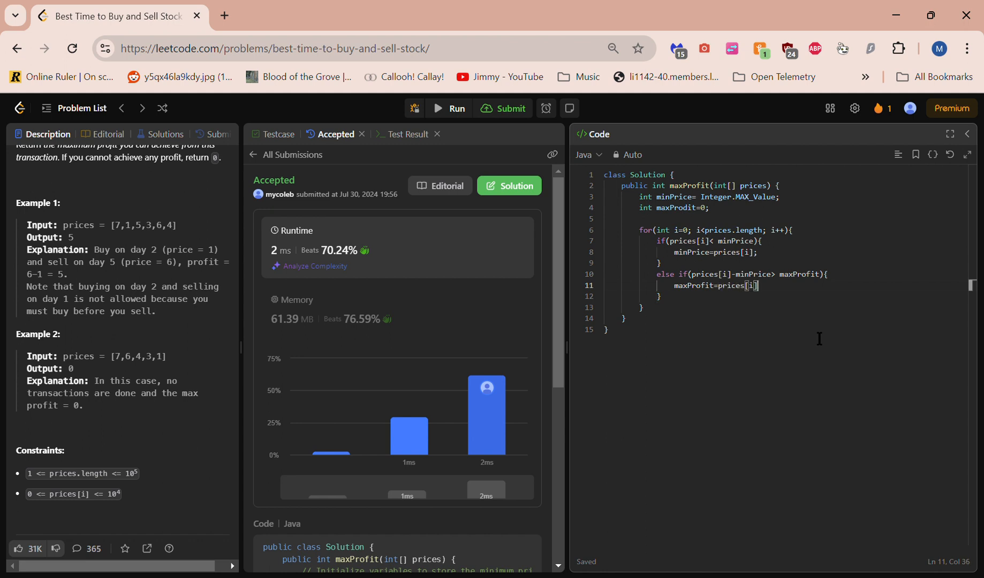
type("-")
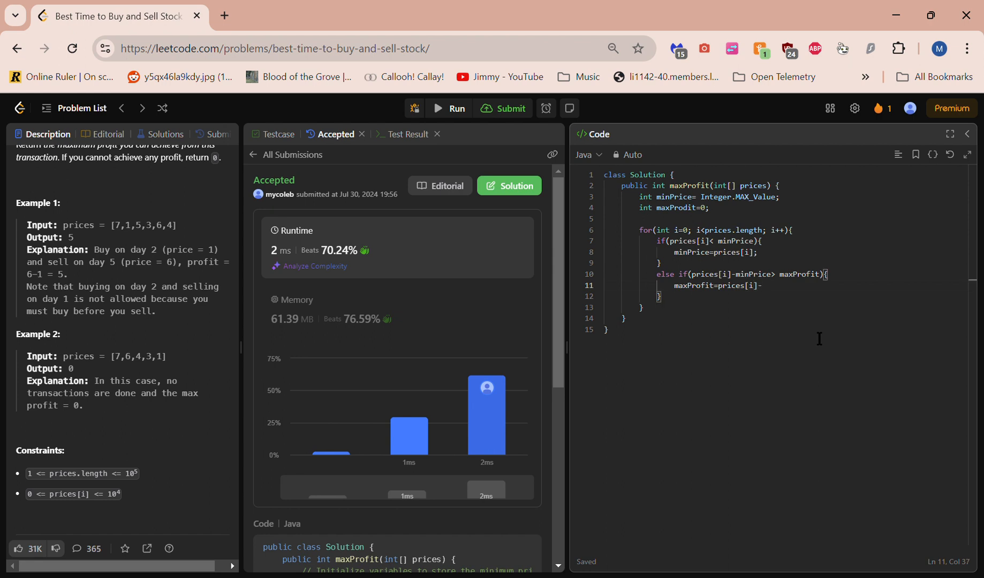
type("minPr")
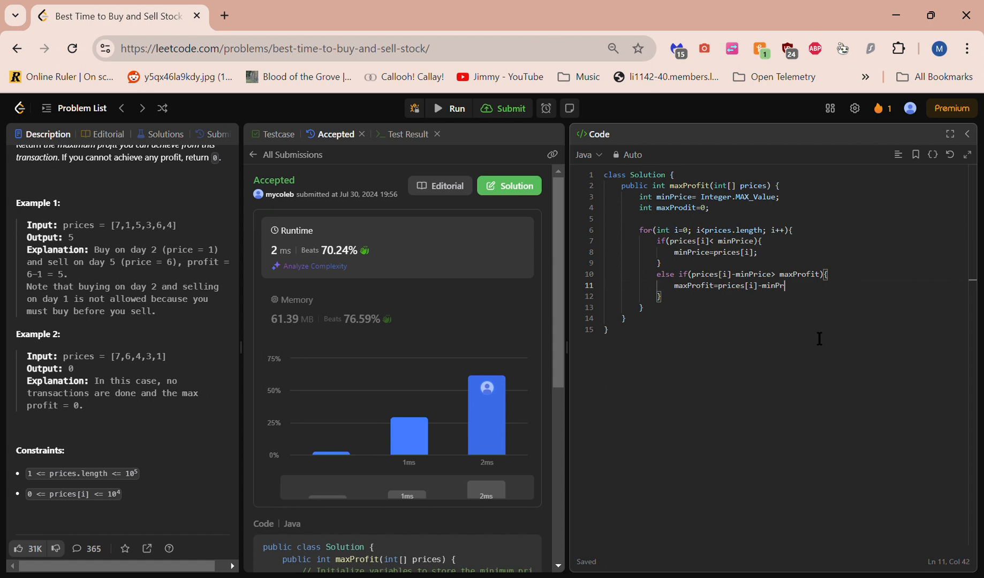
type("ce")
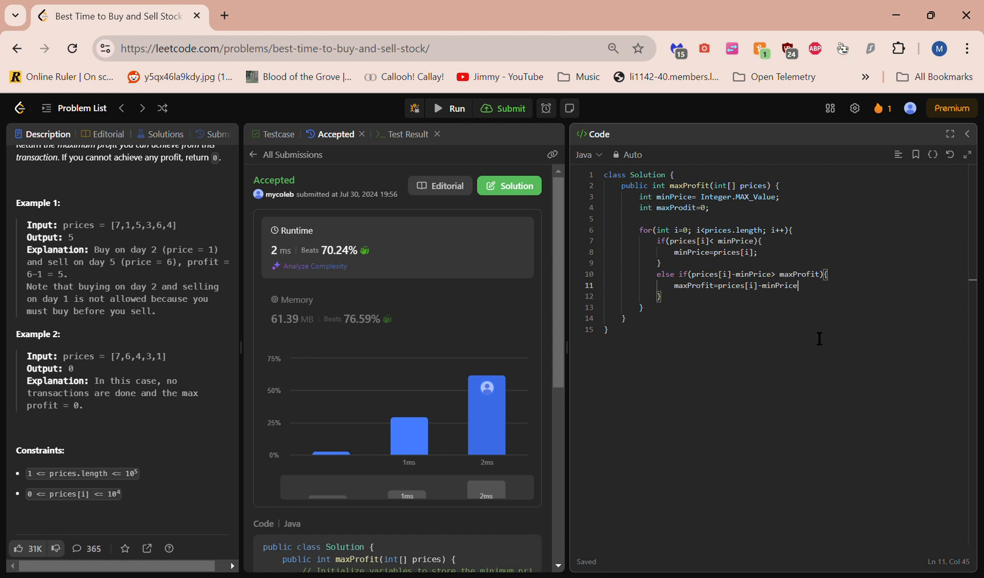
type(";")
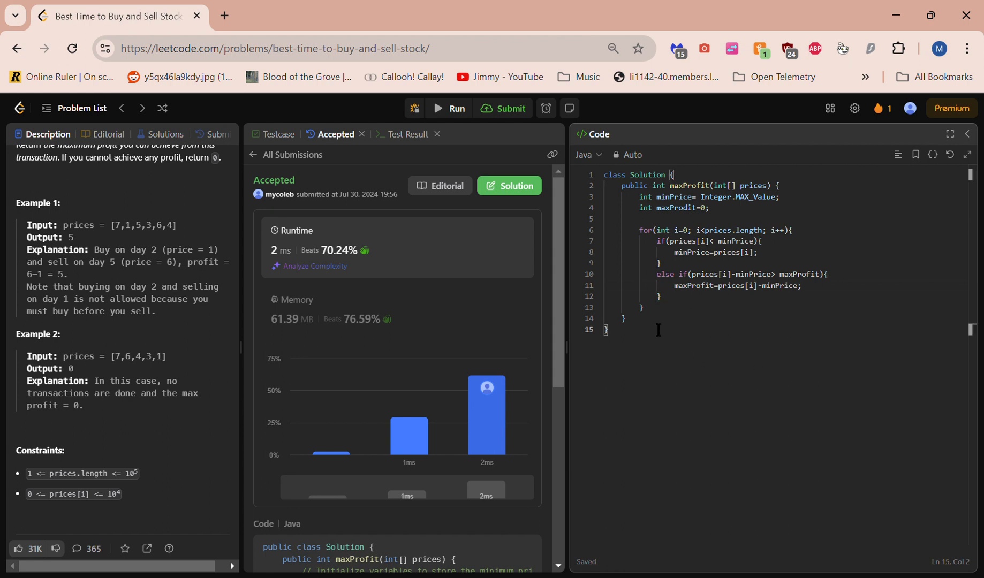
Step: Add return maxProfit below the loop and correct maxProdit to maxProfit on line 4
type("ret")
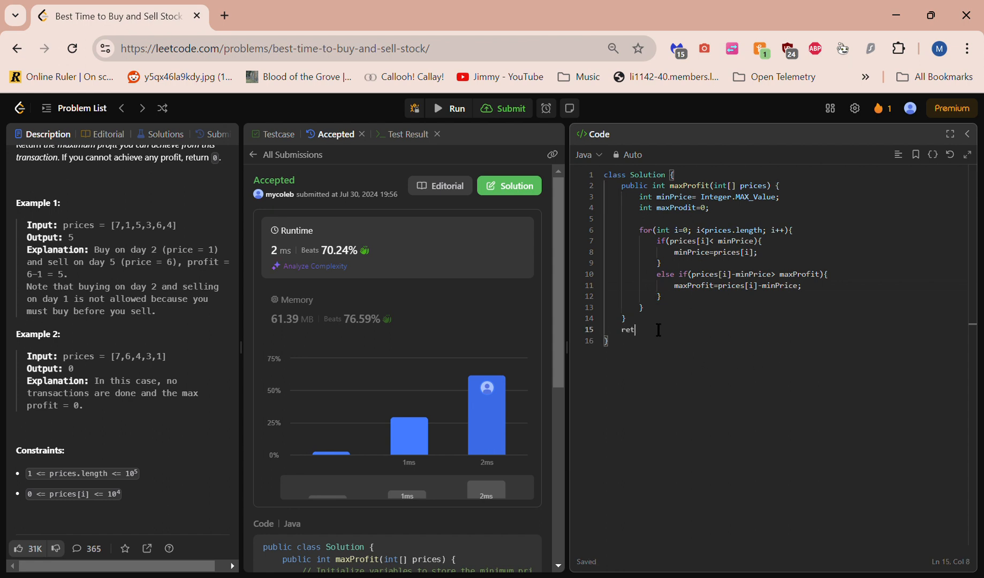
type("urn maxProfit")
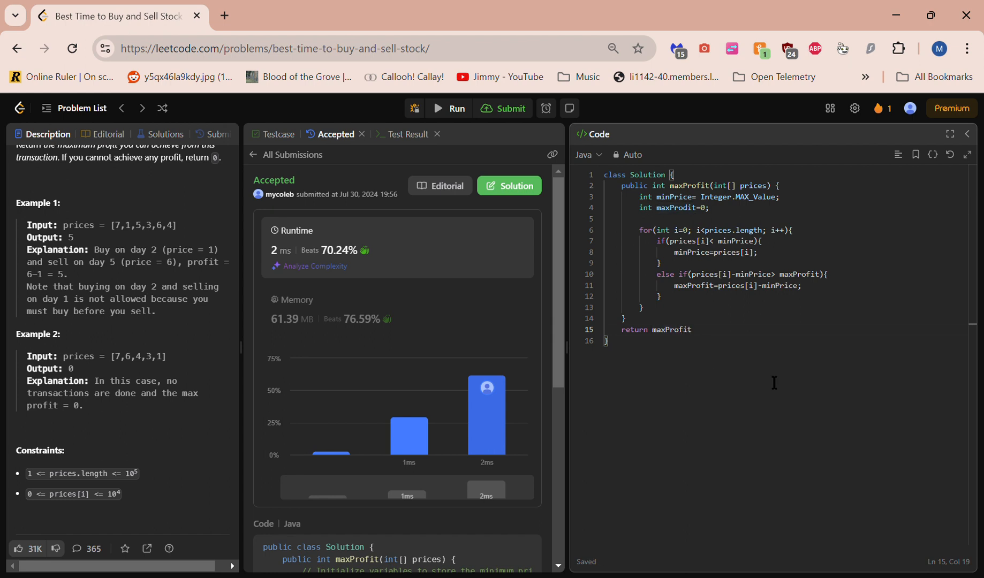
left_click(682, 208)
type("f")
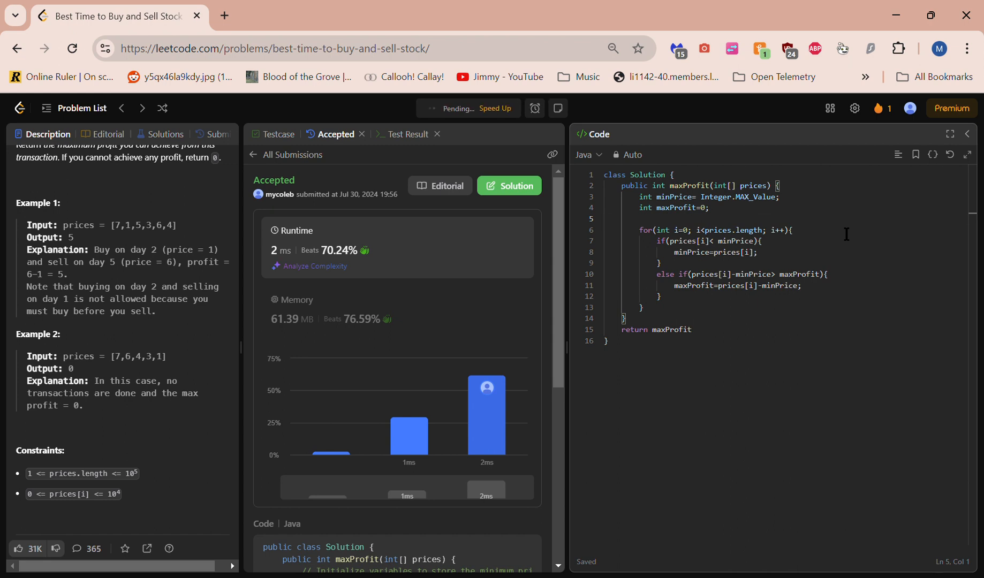
Step: Submit, then replace the misplaced return line with return maxProfit; inside the method
left_click(509, 108)
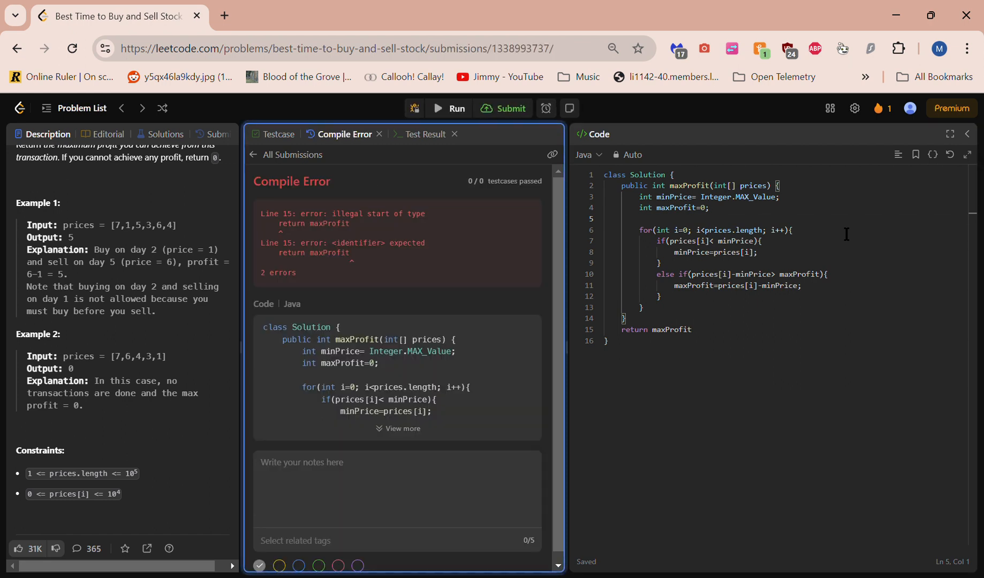
mouse_move(697, 295)
type(";")
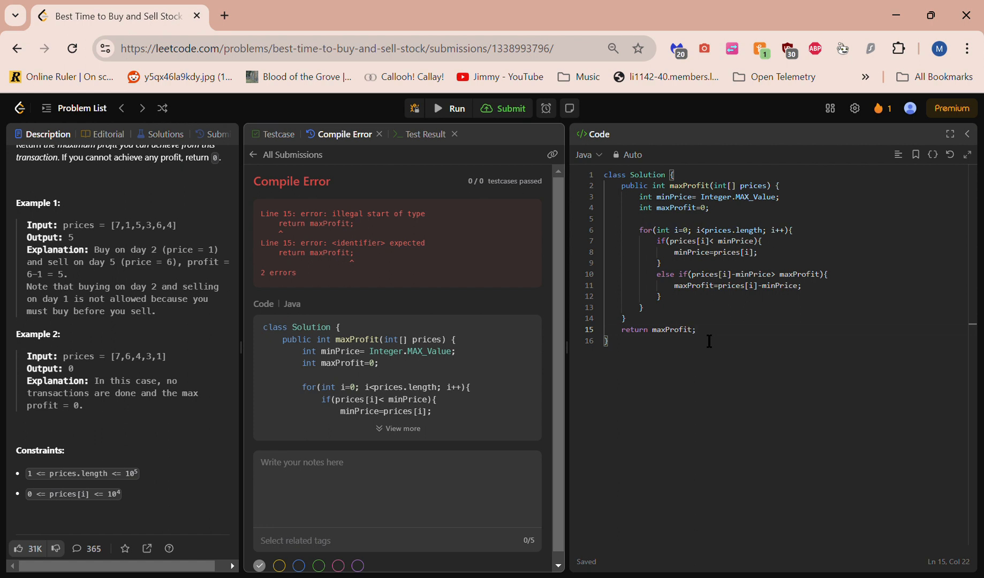
mouse_move(725, 345)
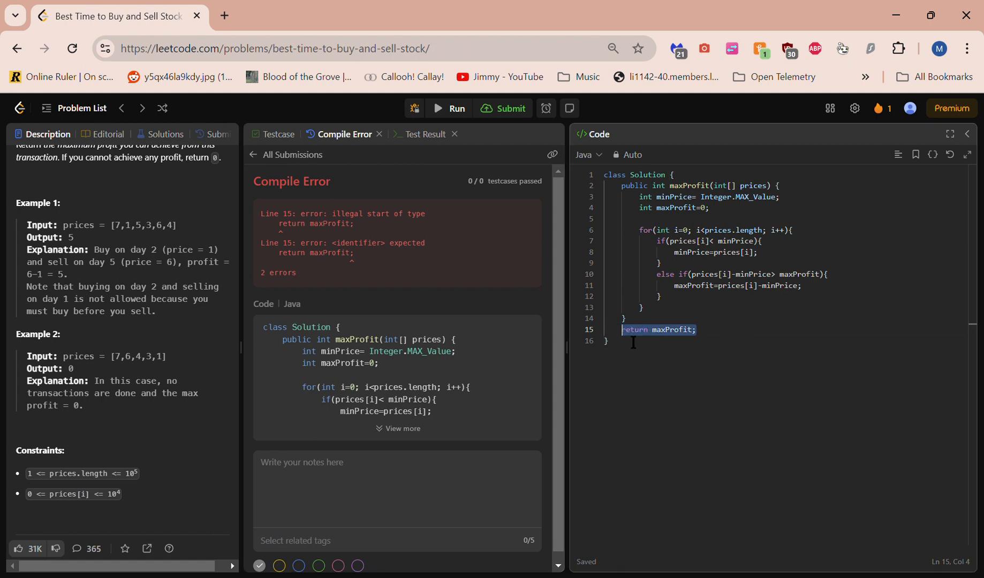
key("Delete")
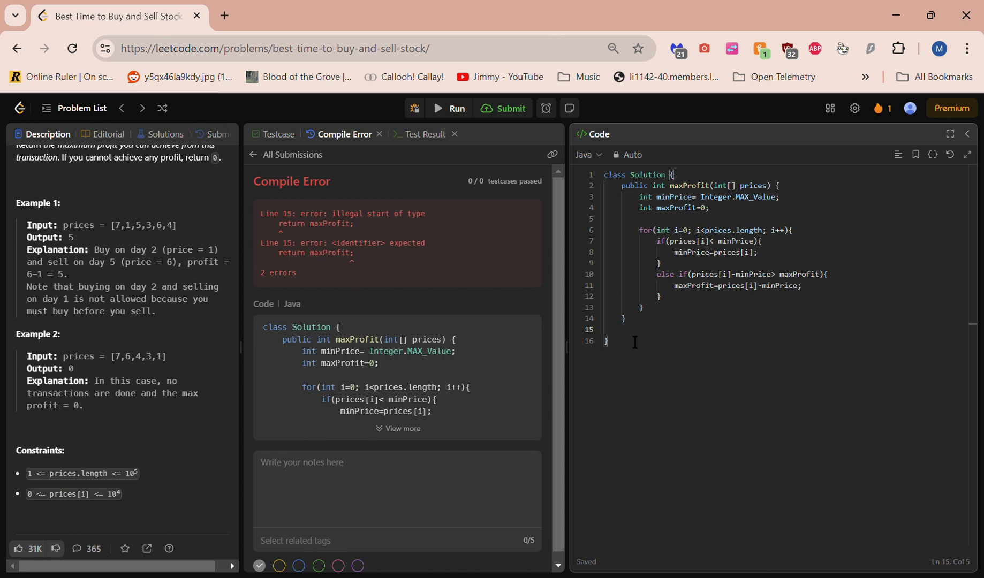
type("return maxProfit;")
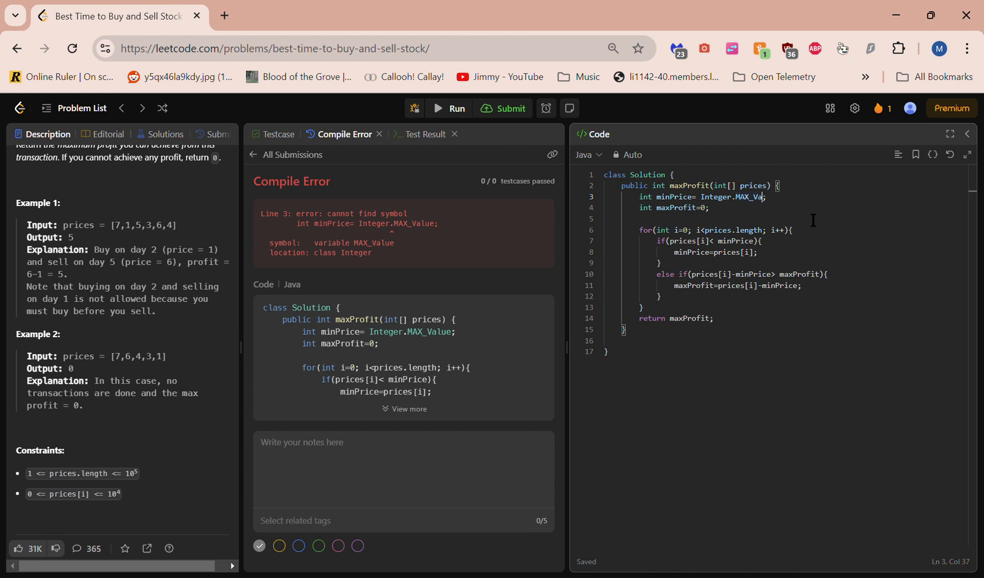
Step: Change Integer.MAX_Value to Integer.MAX_VALUE and submit for an Accepted 2 ms result
type("LUE")
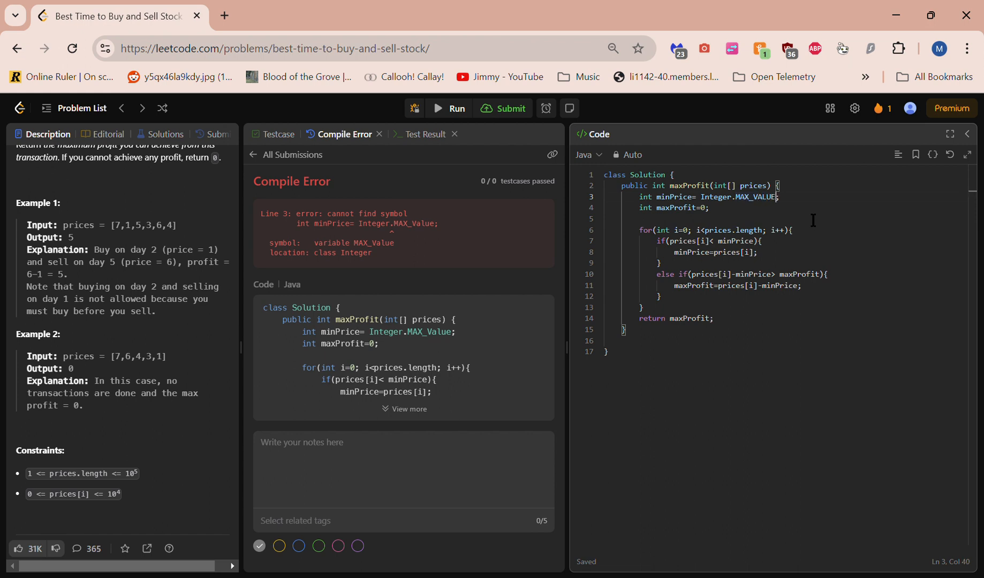
left_click(449, 108)
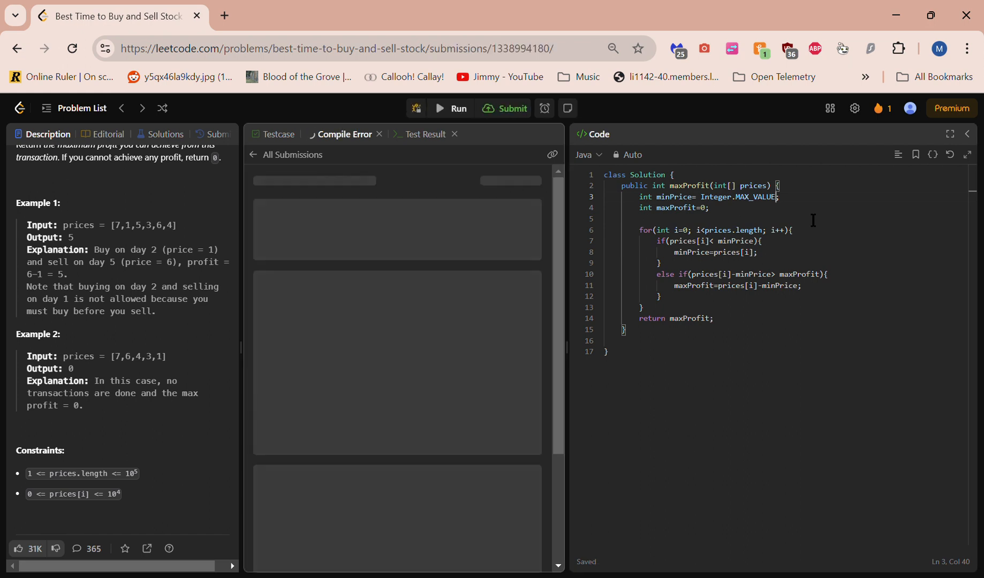
left_click(503, 108)
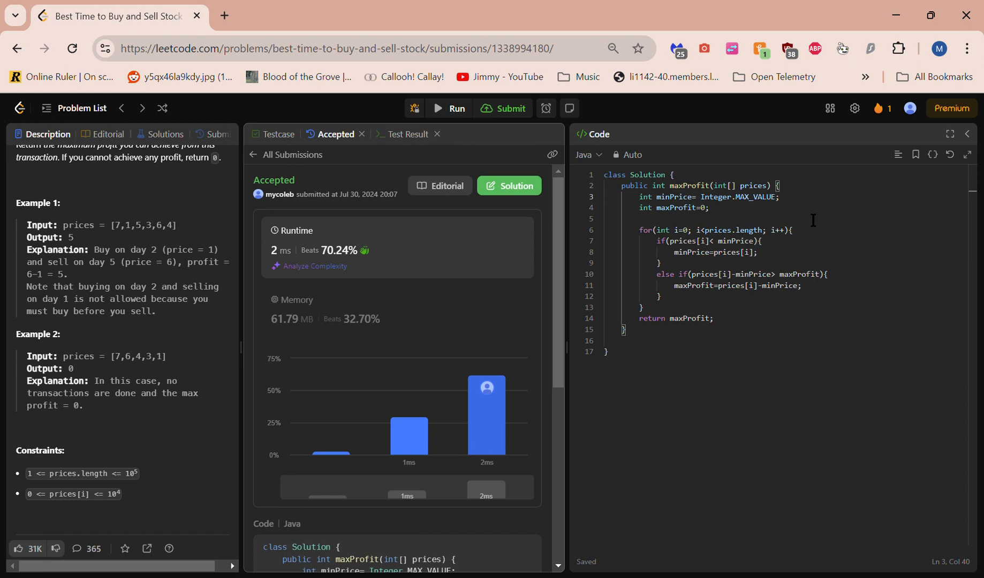
mouse_move(816, 196)
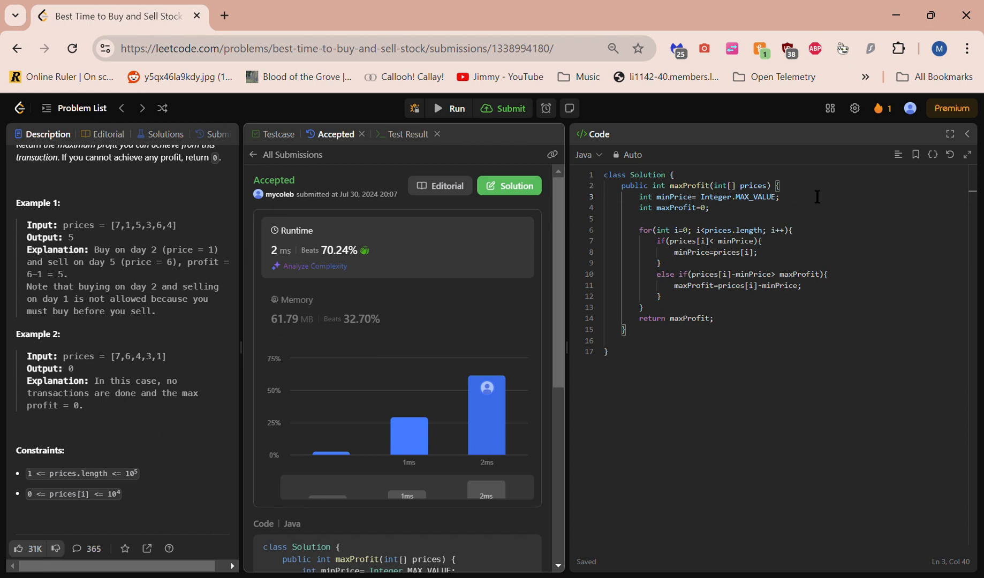